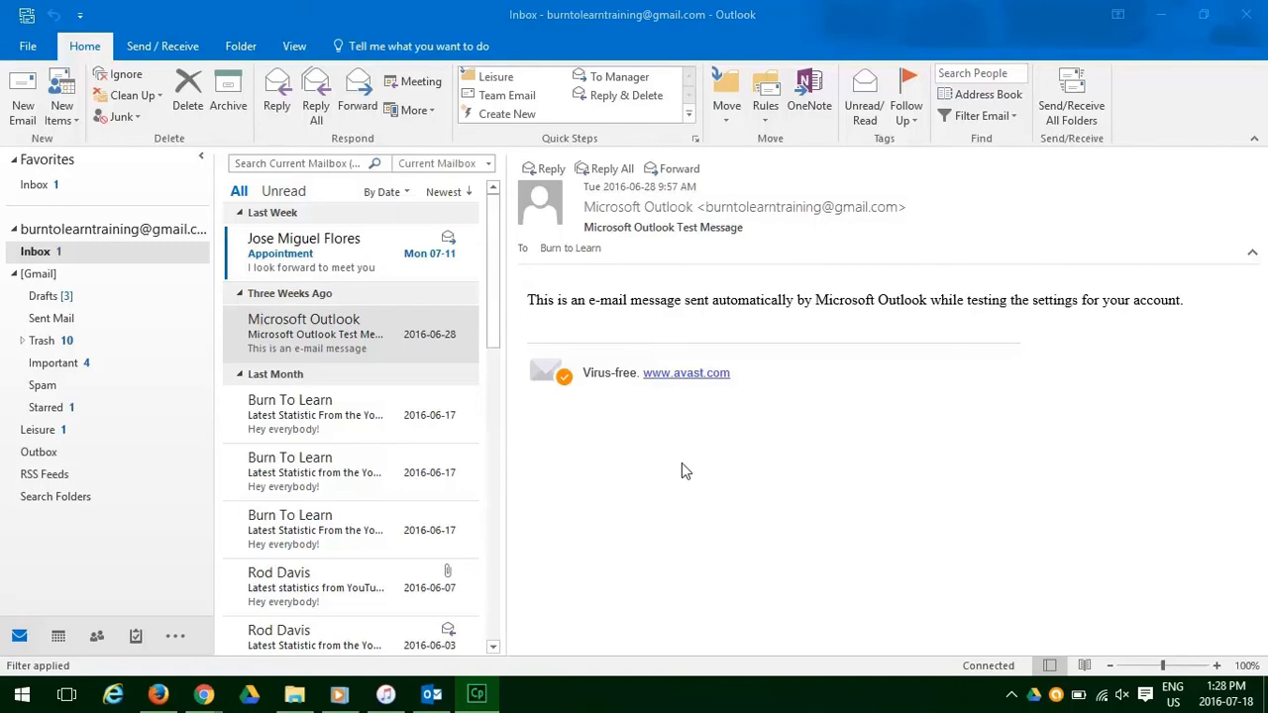
Step: Draft a 'sales' meeting in Calendar inviting two Address Book contacts, located Downtown
click(315, 334)
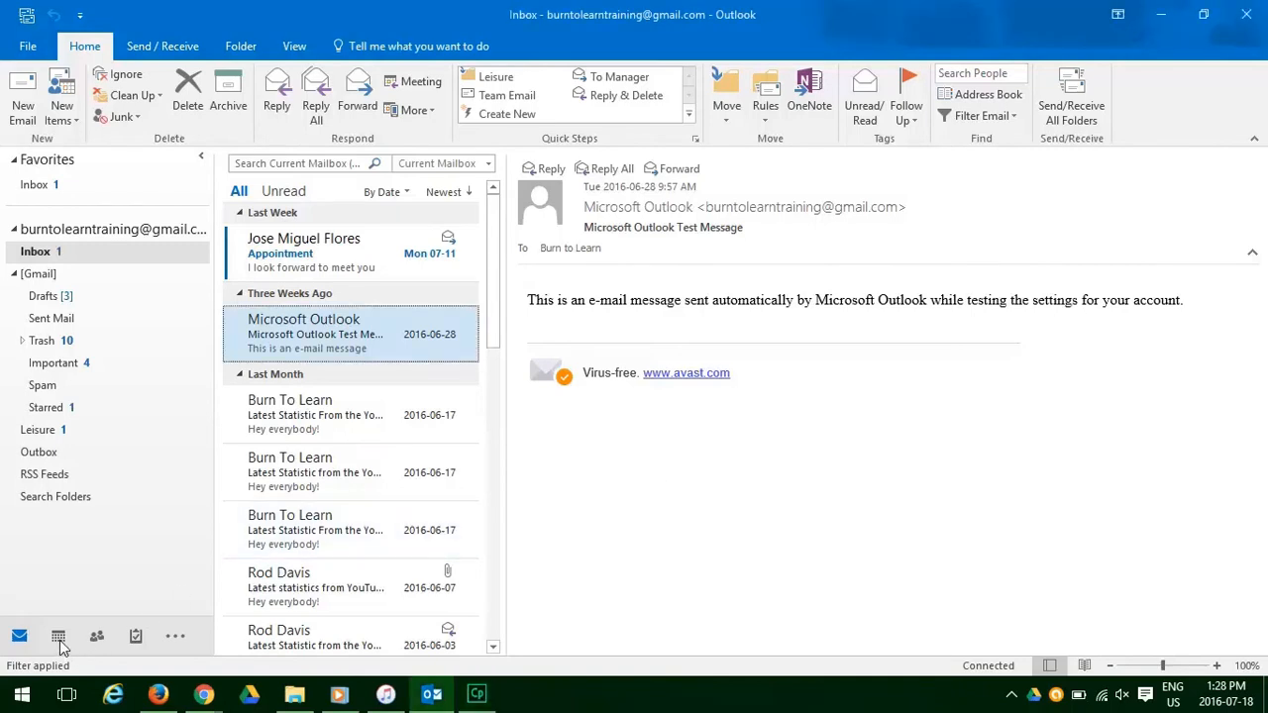
click(59, 636)
text(sal)
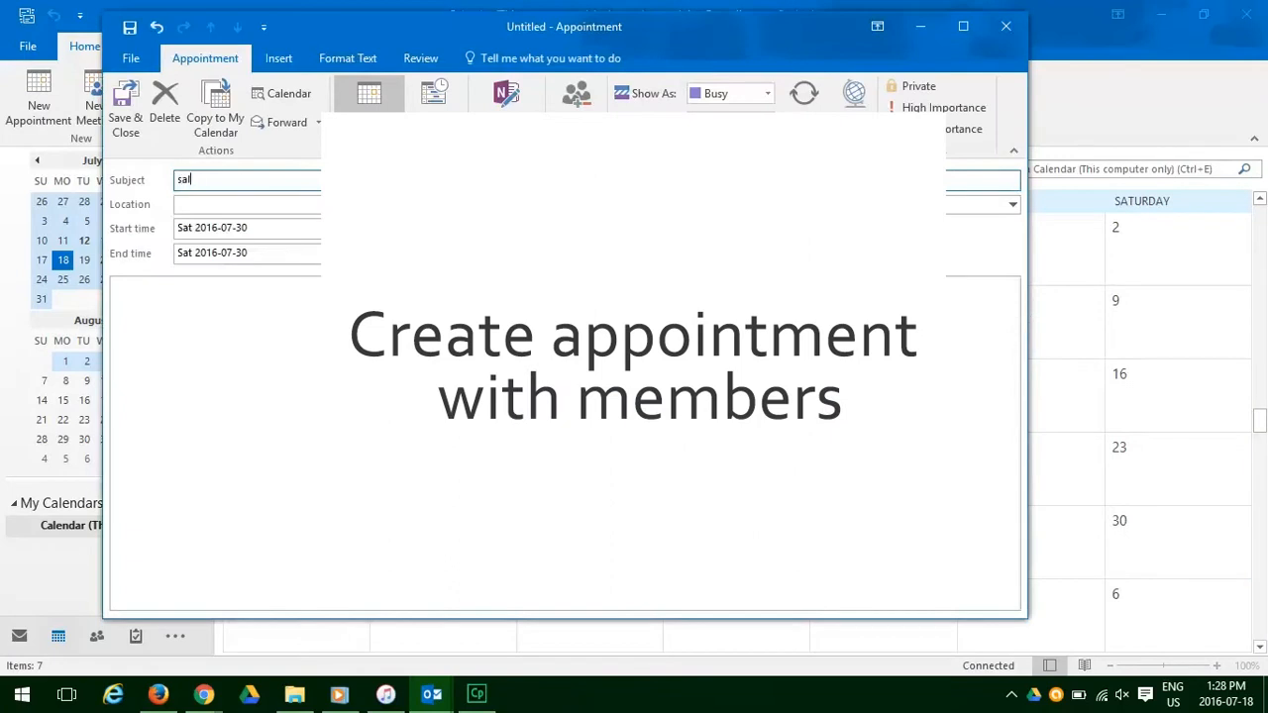
click(577, 107)
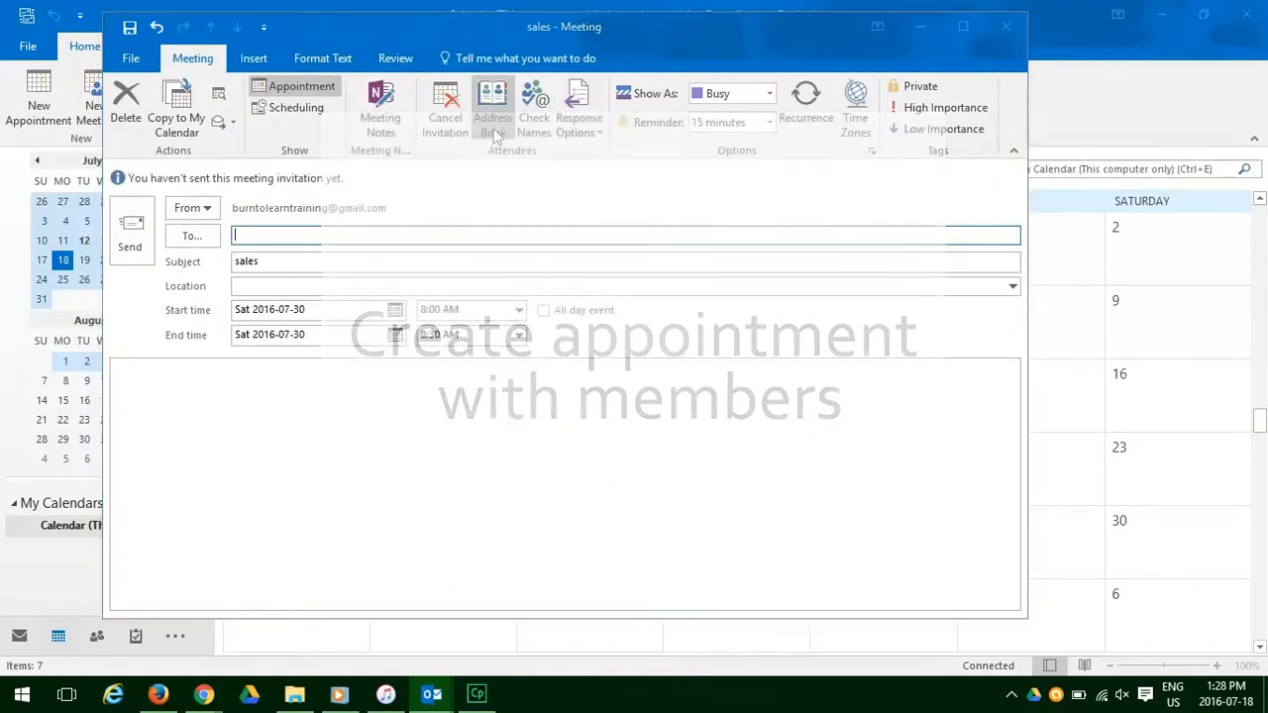
click(493, 104)
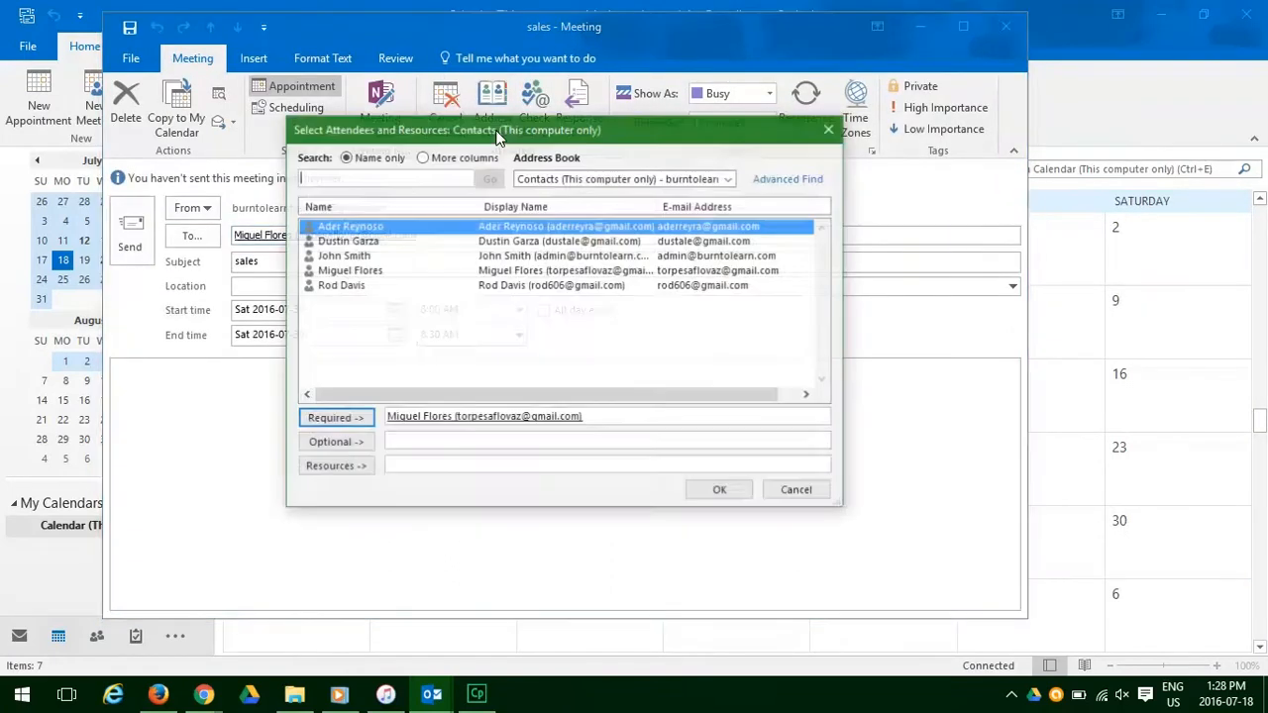
click(719, 490)
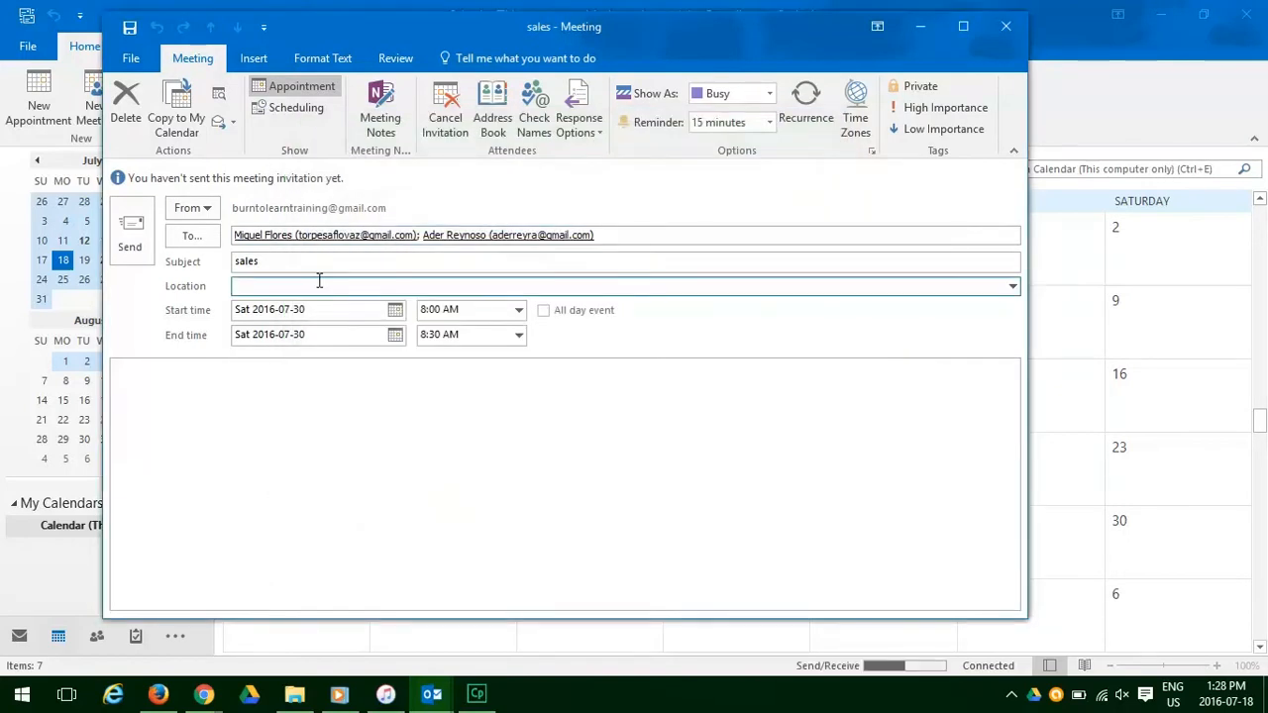
text(Downtown)
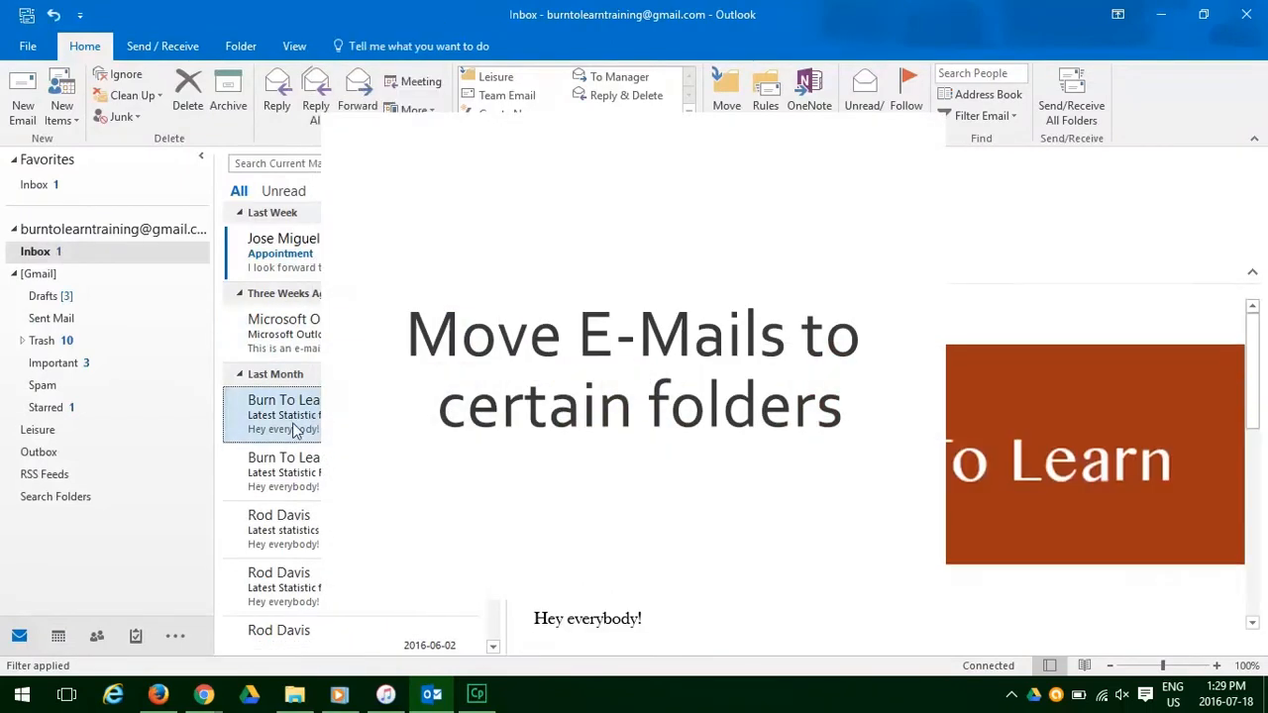
Step: Move the Burn To Learn emails, then address a new 'Sales graphs' email to three contacts
right_click(282, 414)
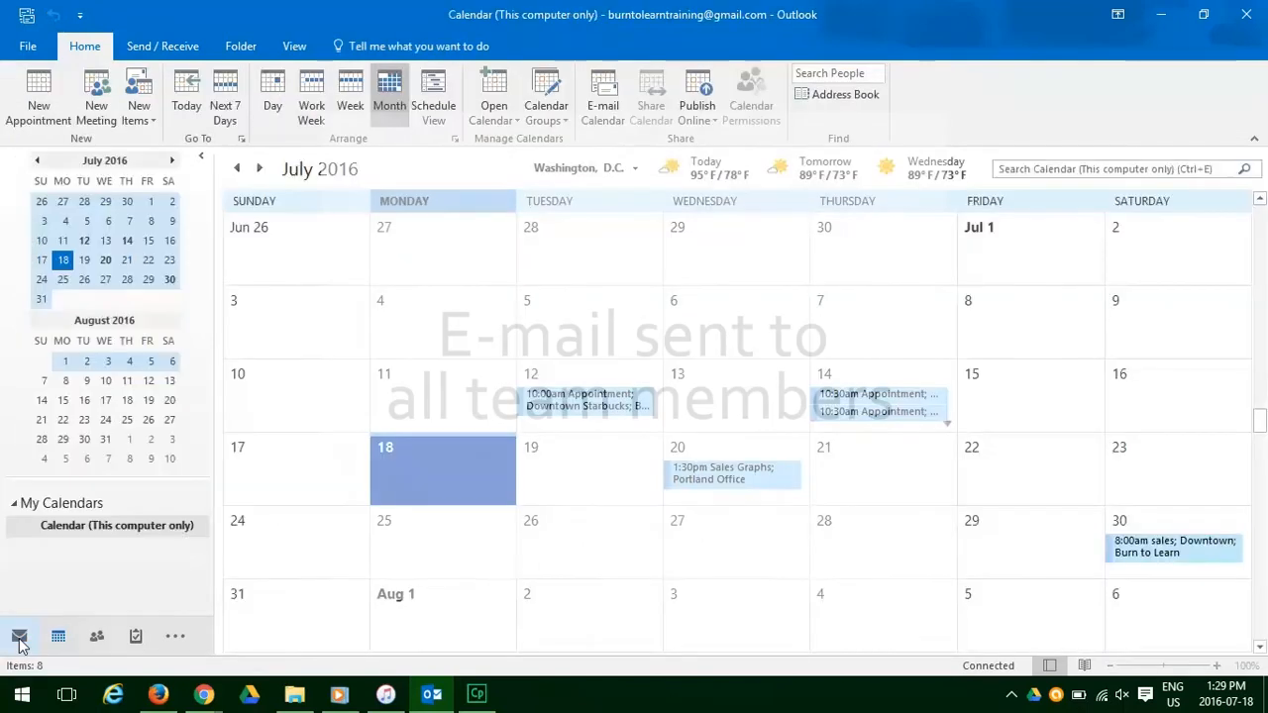
click(19, 637)
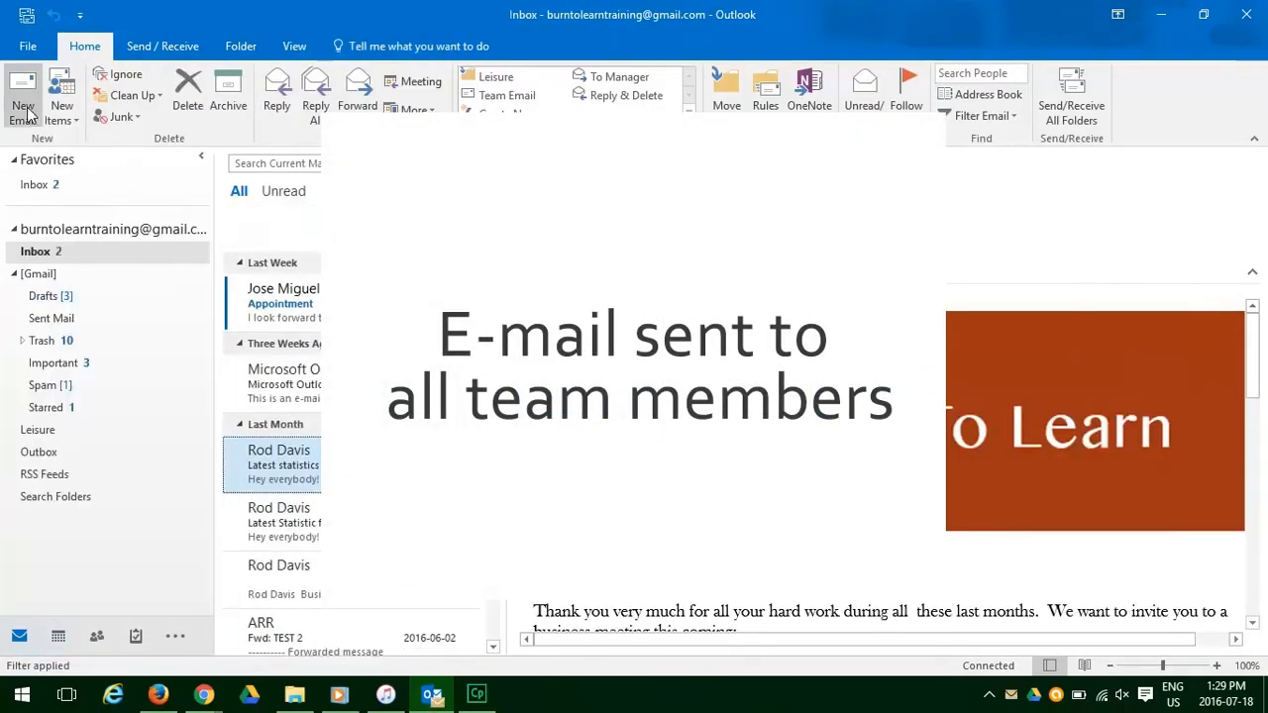
click(23, 95)
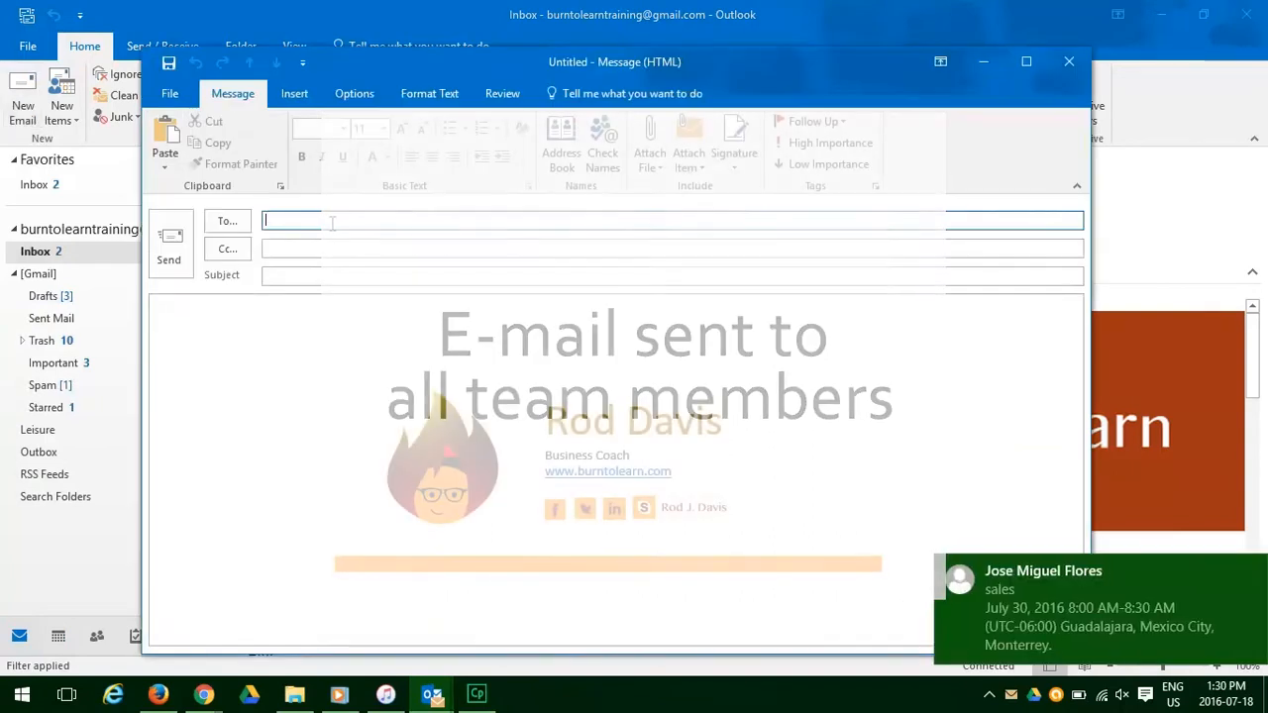
click(227, 220)
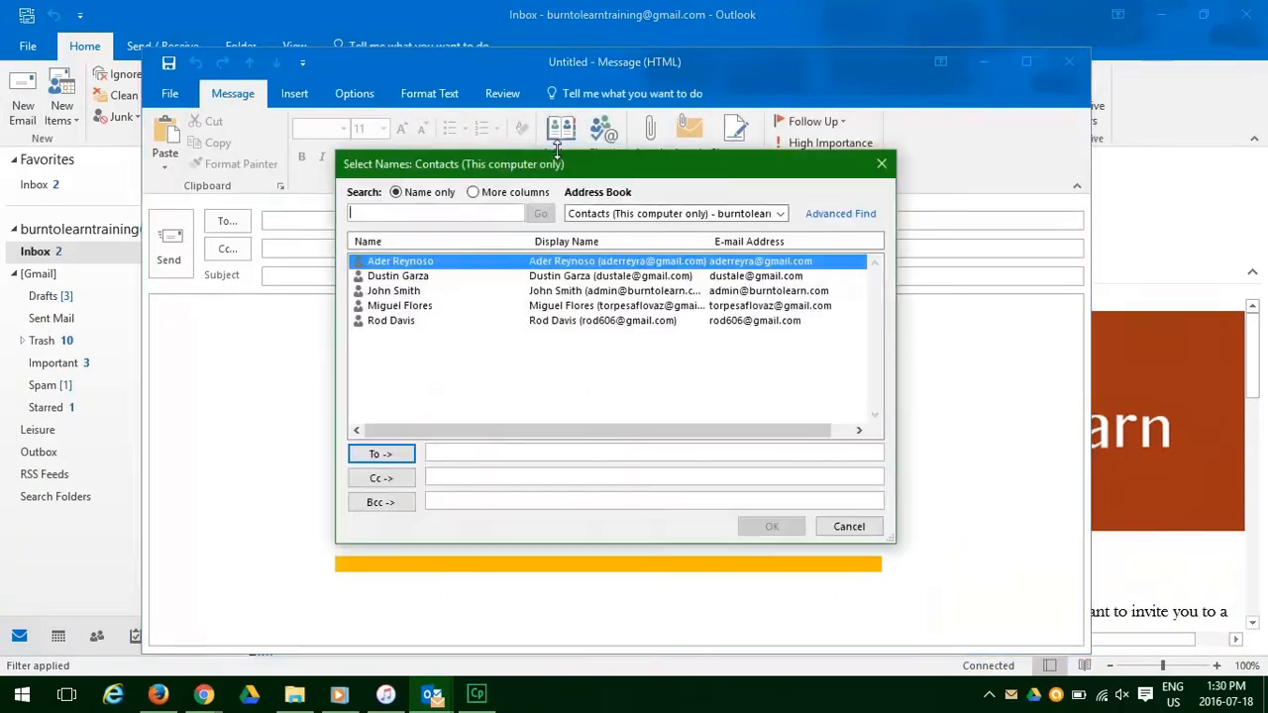
click(772, 526)
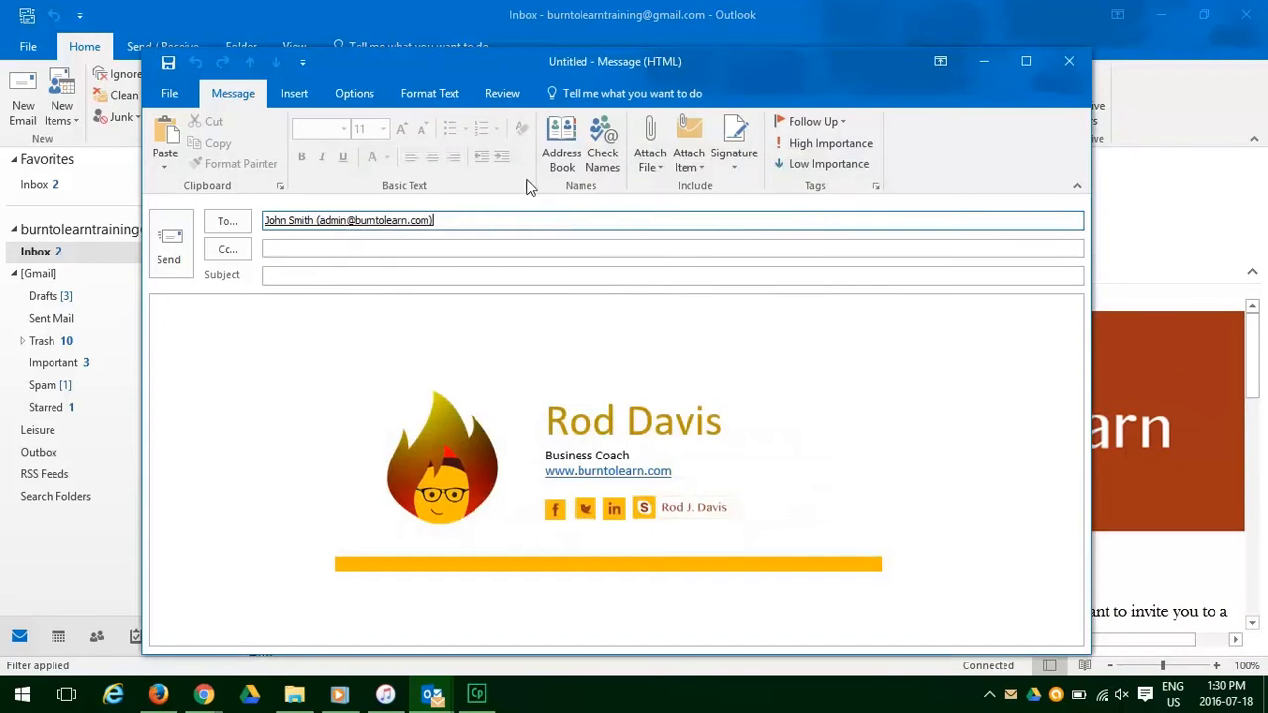
click(561, 138)
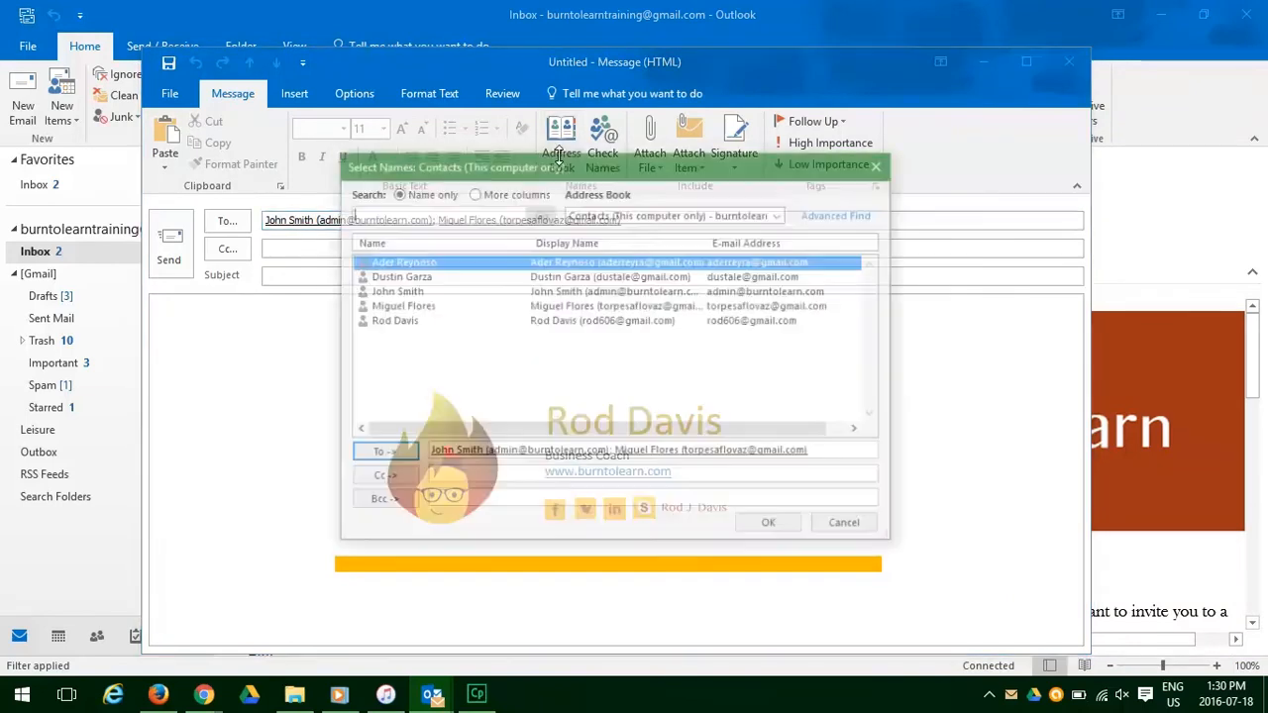
click(768, 522)
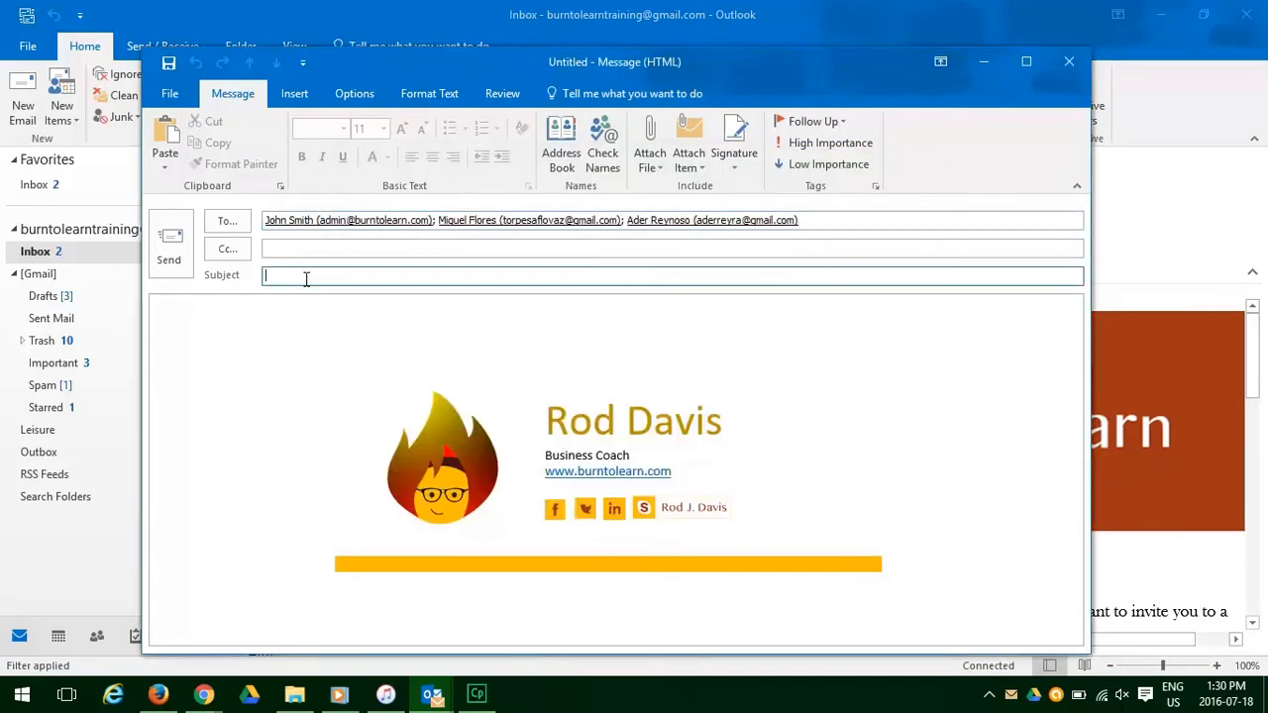
text(Sales graphs)
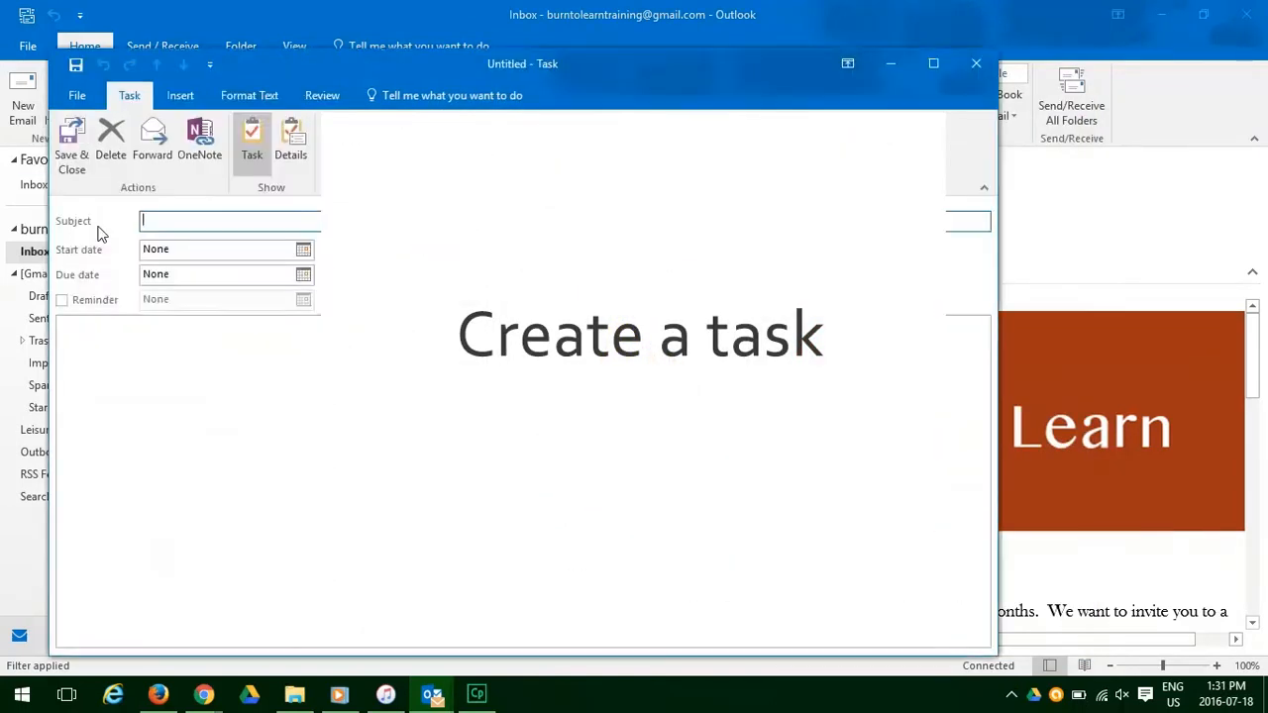
Step: Save a task 'Check monthly sales graphs' starting and due Thursday 2016-07-21
text(CHeck)
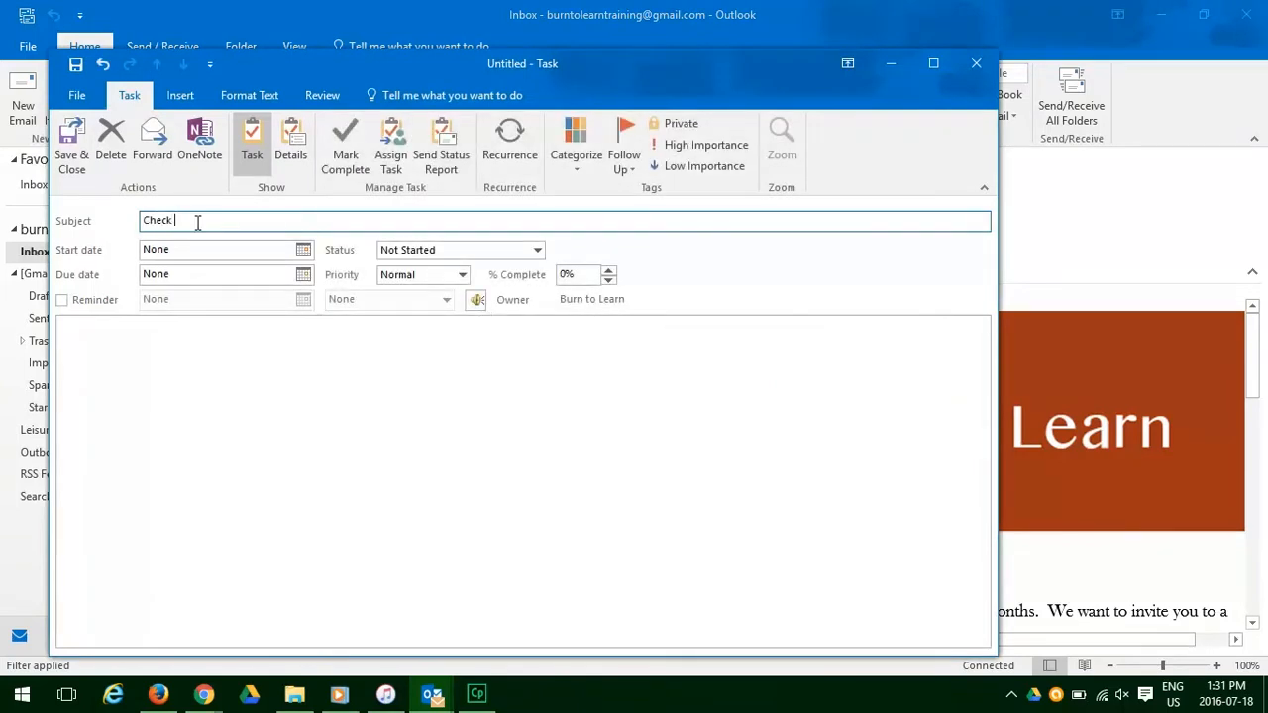
text(monthly sales graphs)
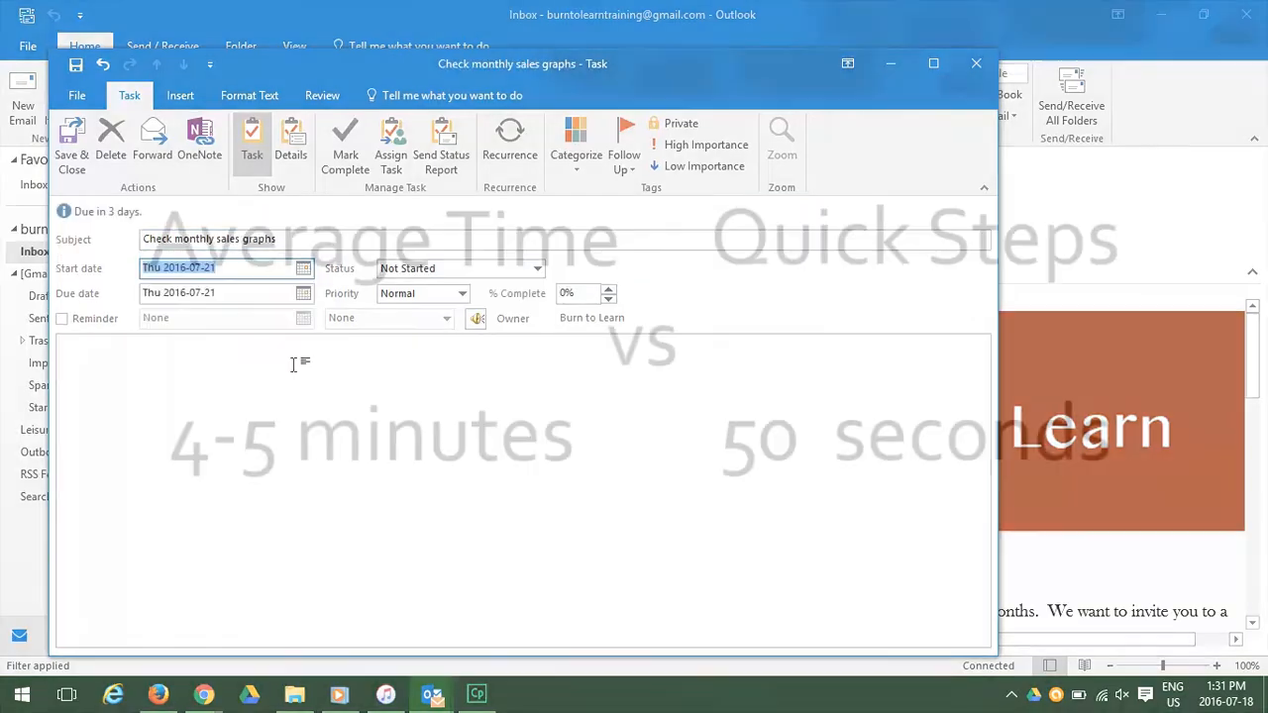
click(976, 63)
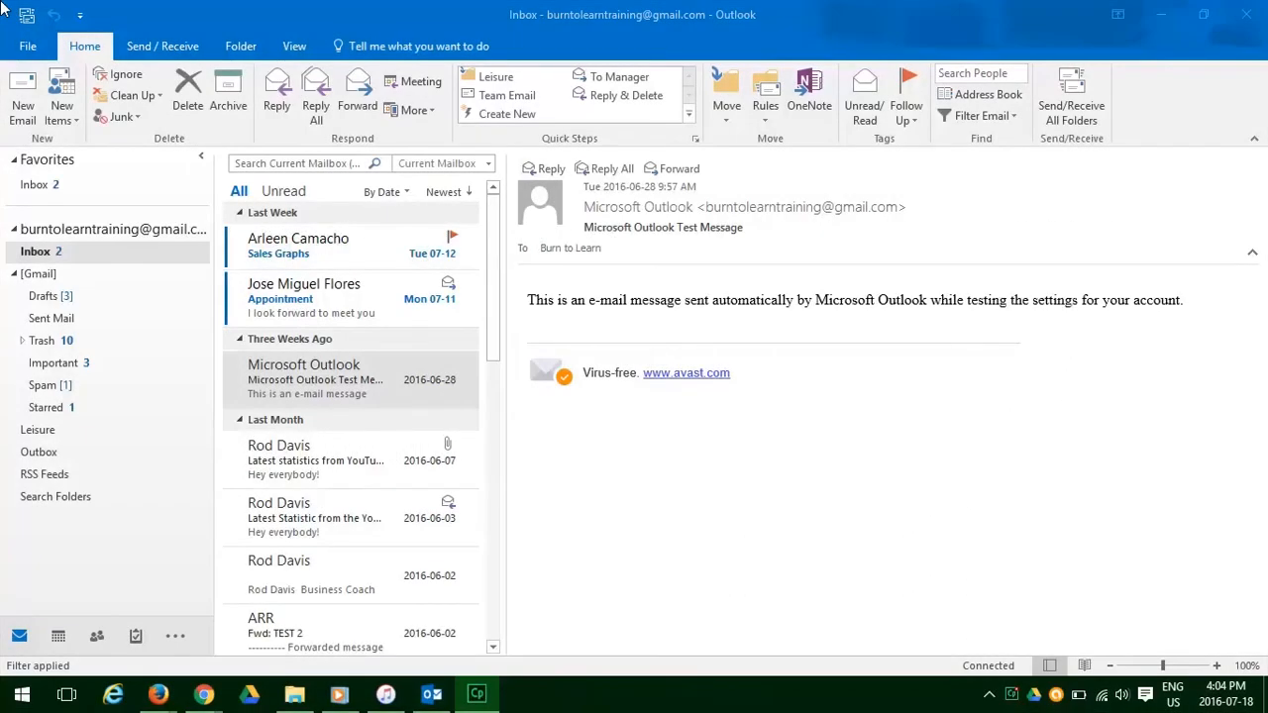
mouse_move(507, 113)
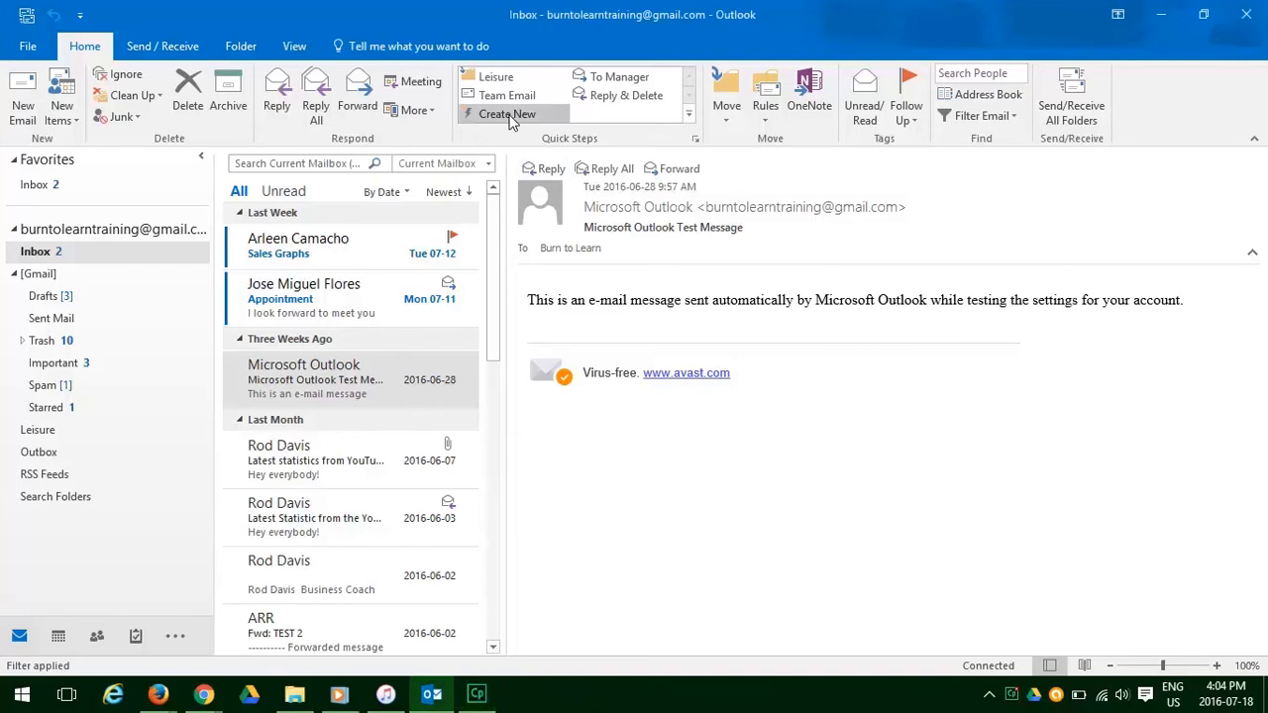
Step: Create a new Quick Step named 'Burn to Learn Quick Step'
click(506, 113)
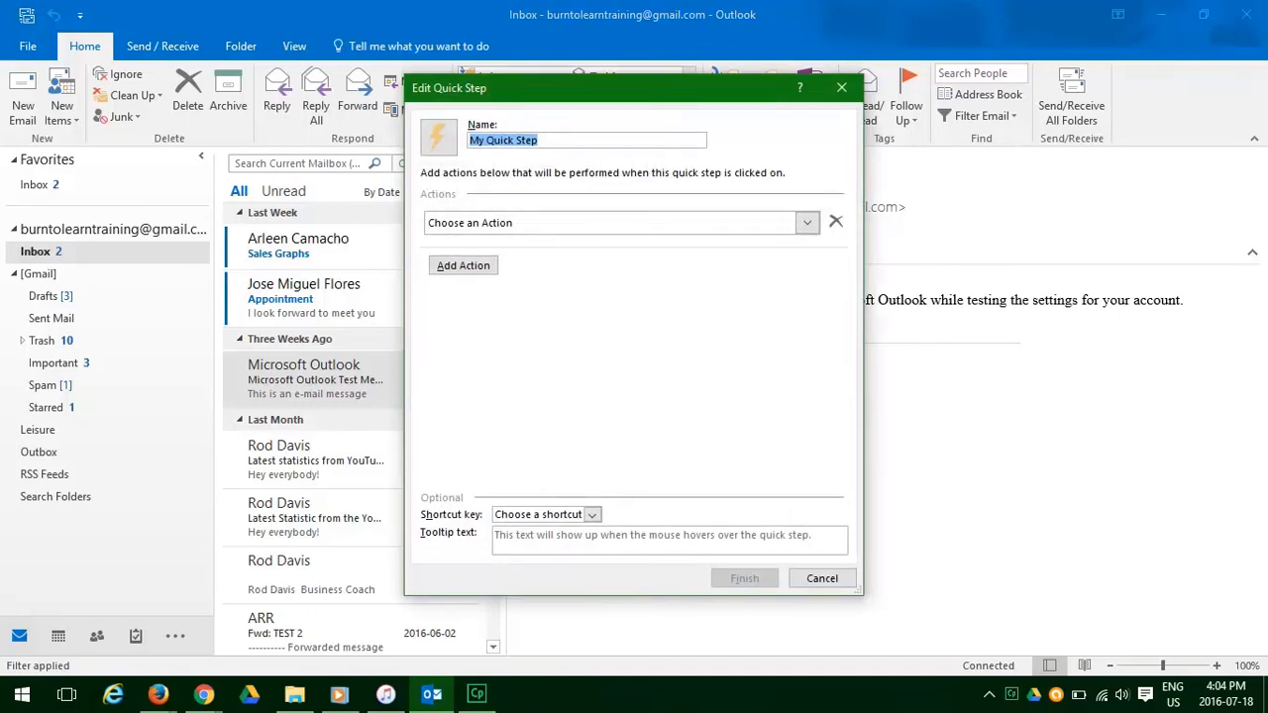
text(Burn)
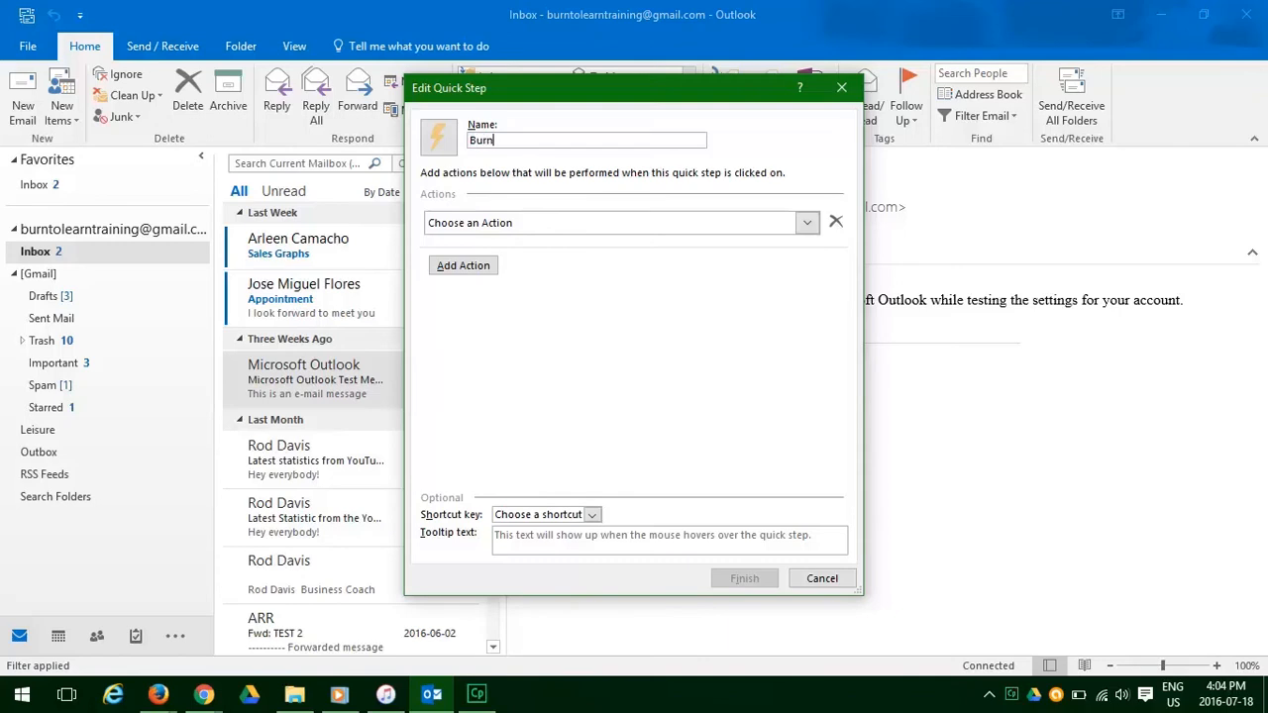
text(to Learn)
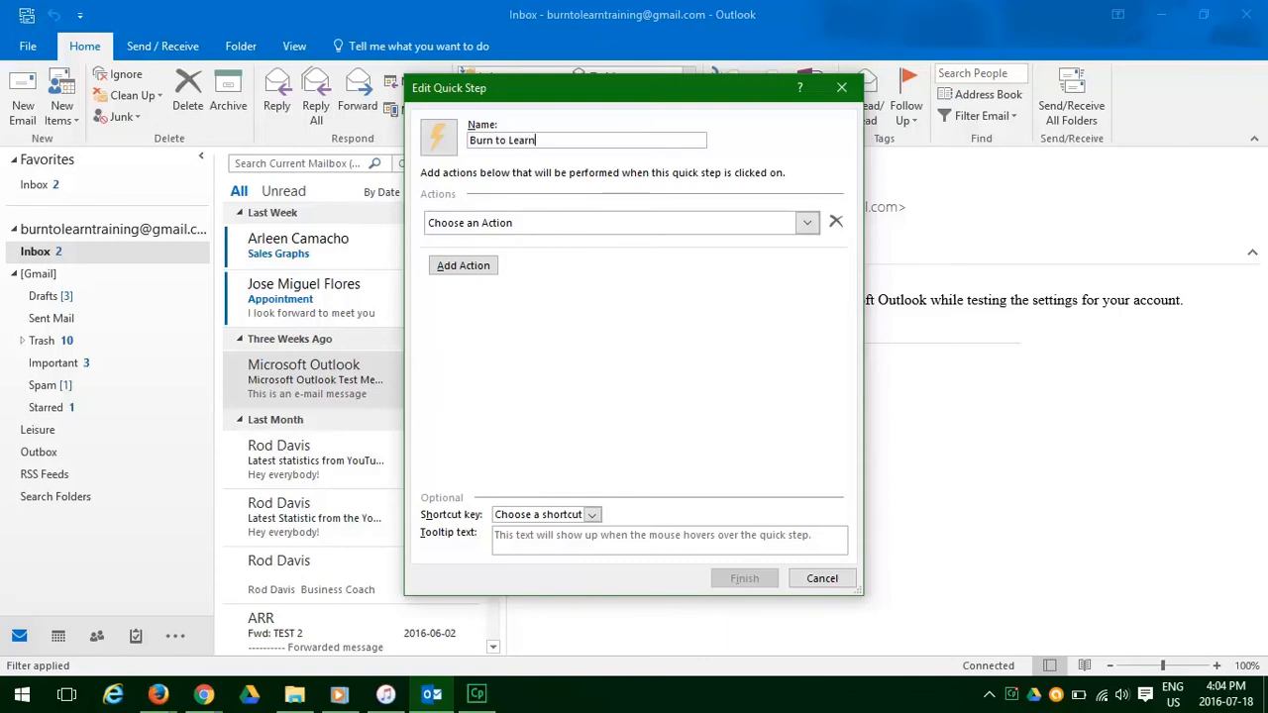
text(Quick Step)
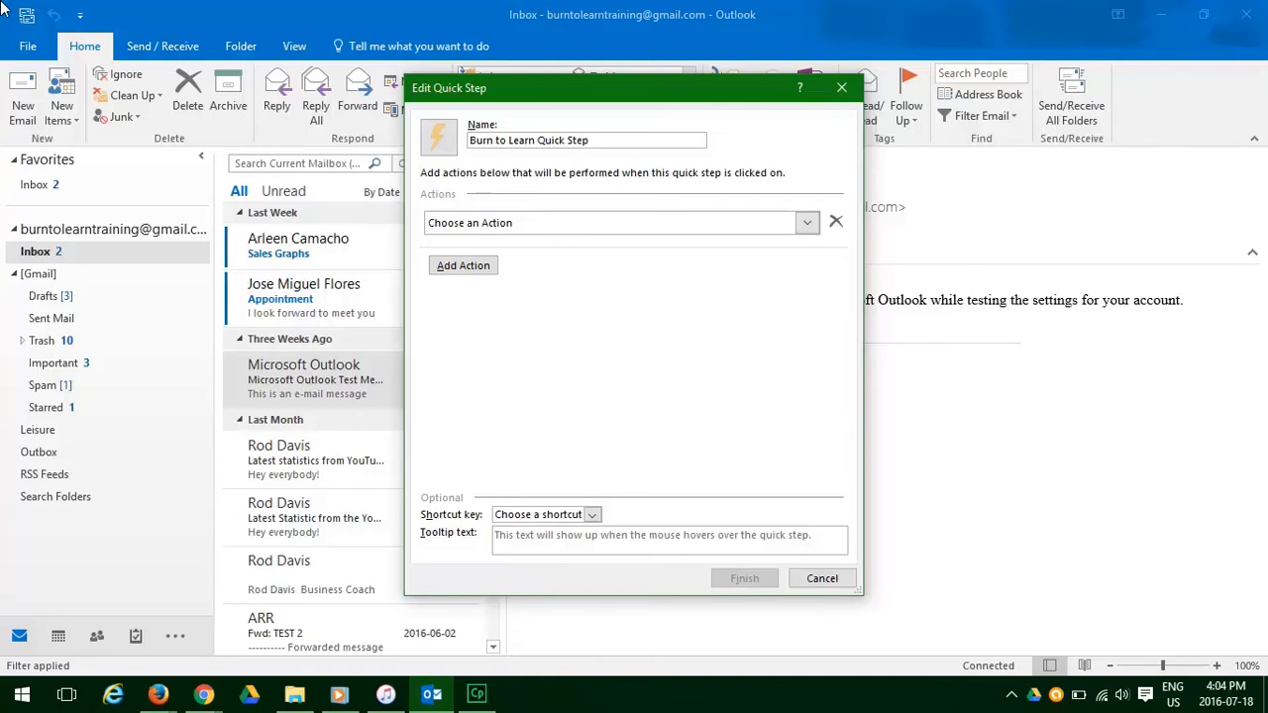
Step: Set the quick step's first action to Create an appointment with attachment
click(806, 222)
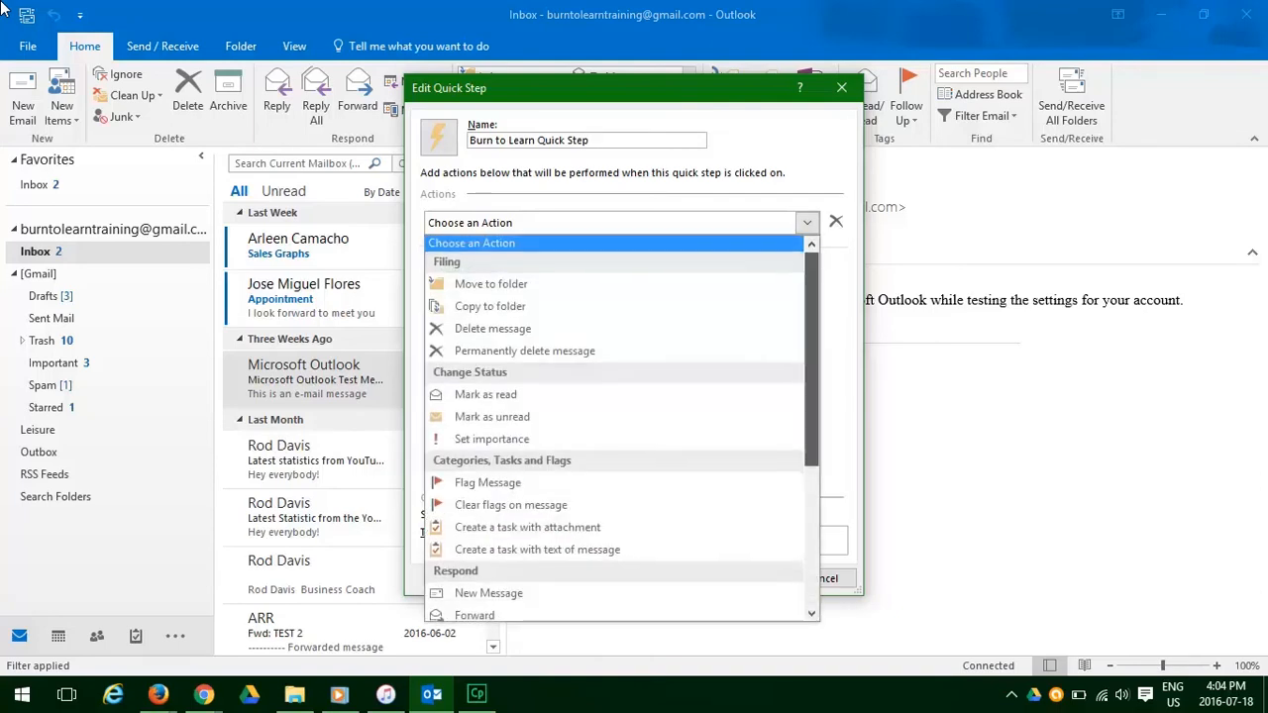
scroll(down, 3)
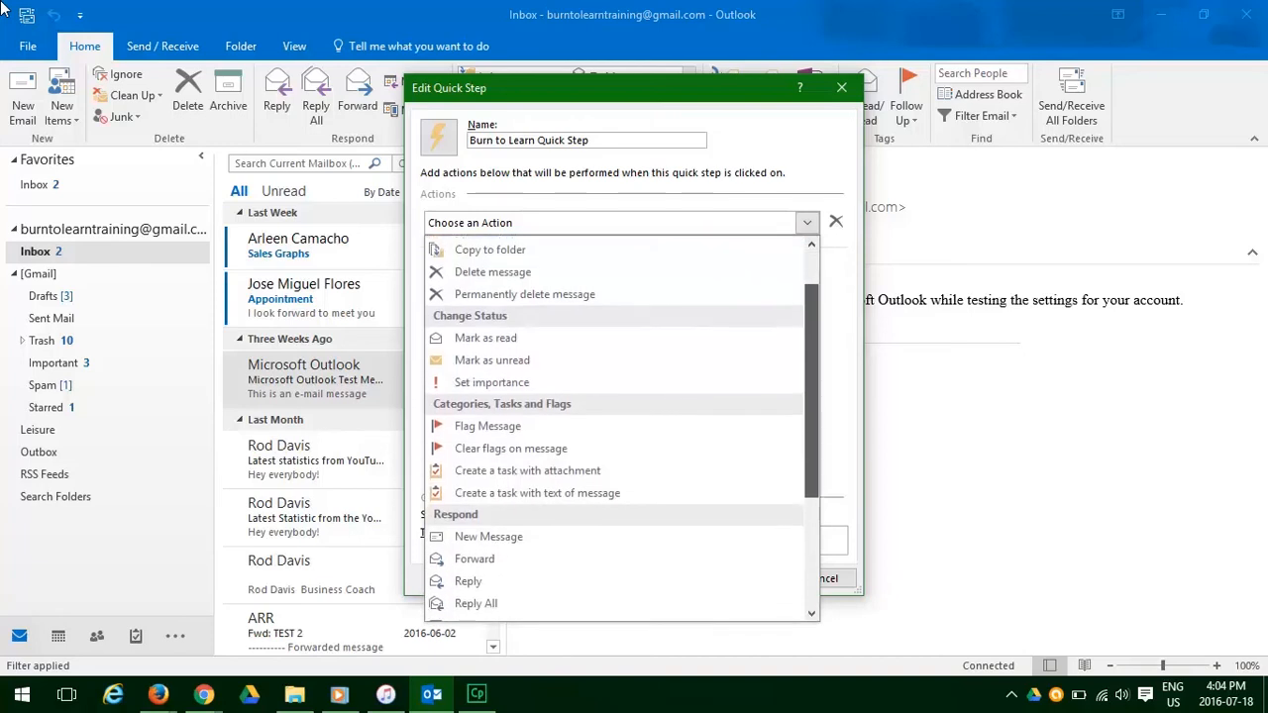
scroll(down, 3)
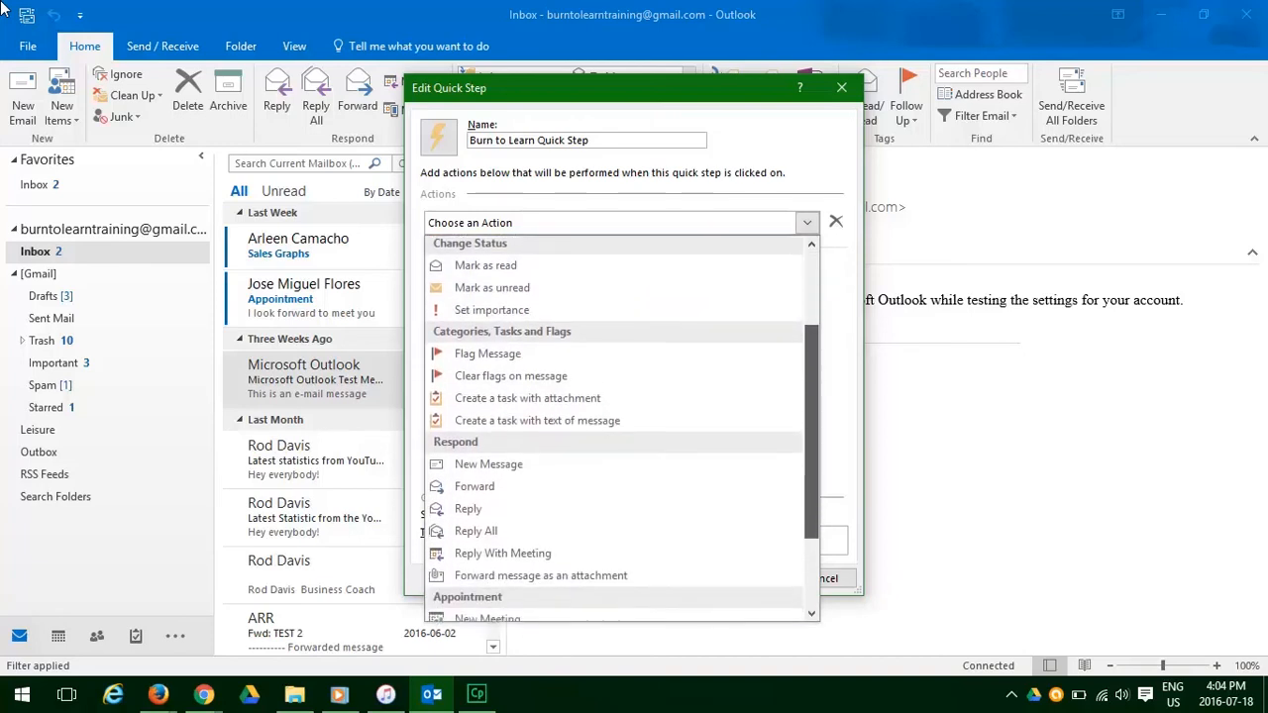
scroll(down, 3)
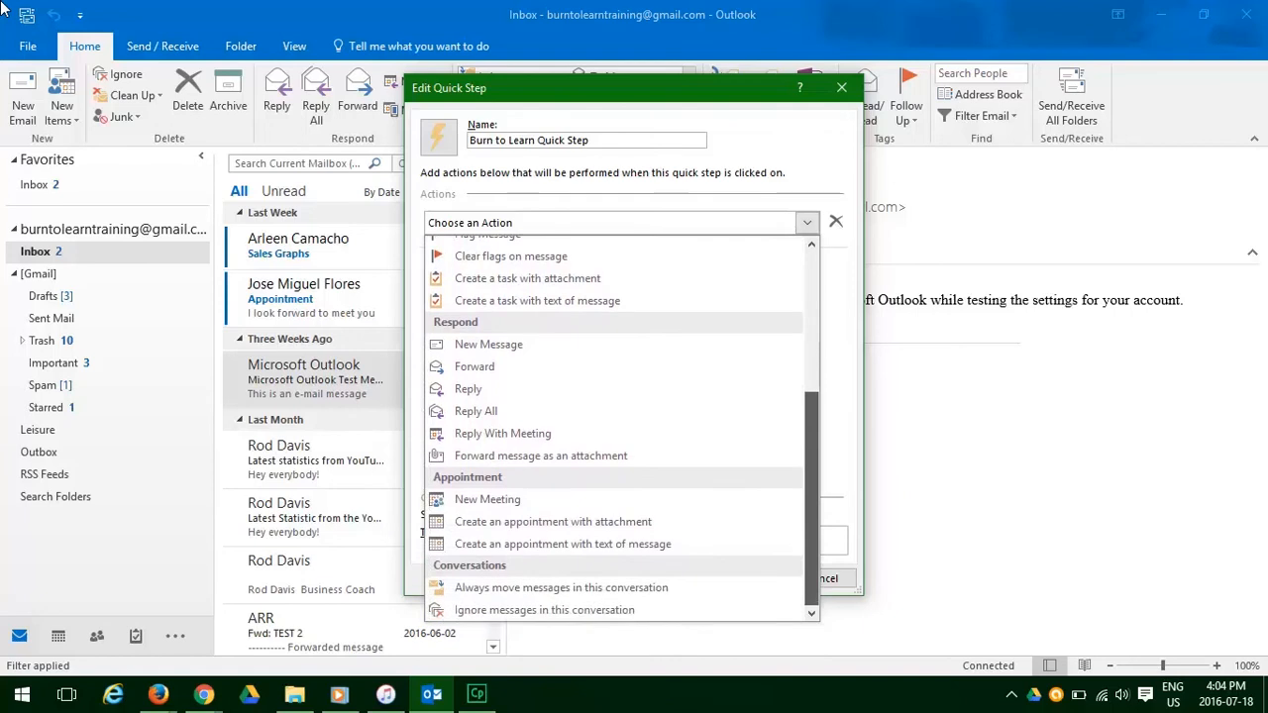
mouse_move(562, 544)
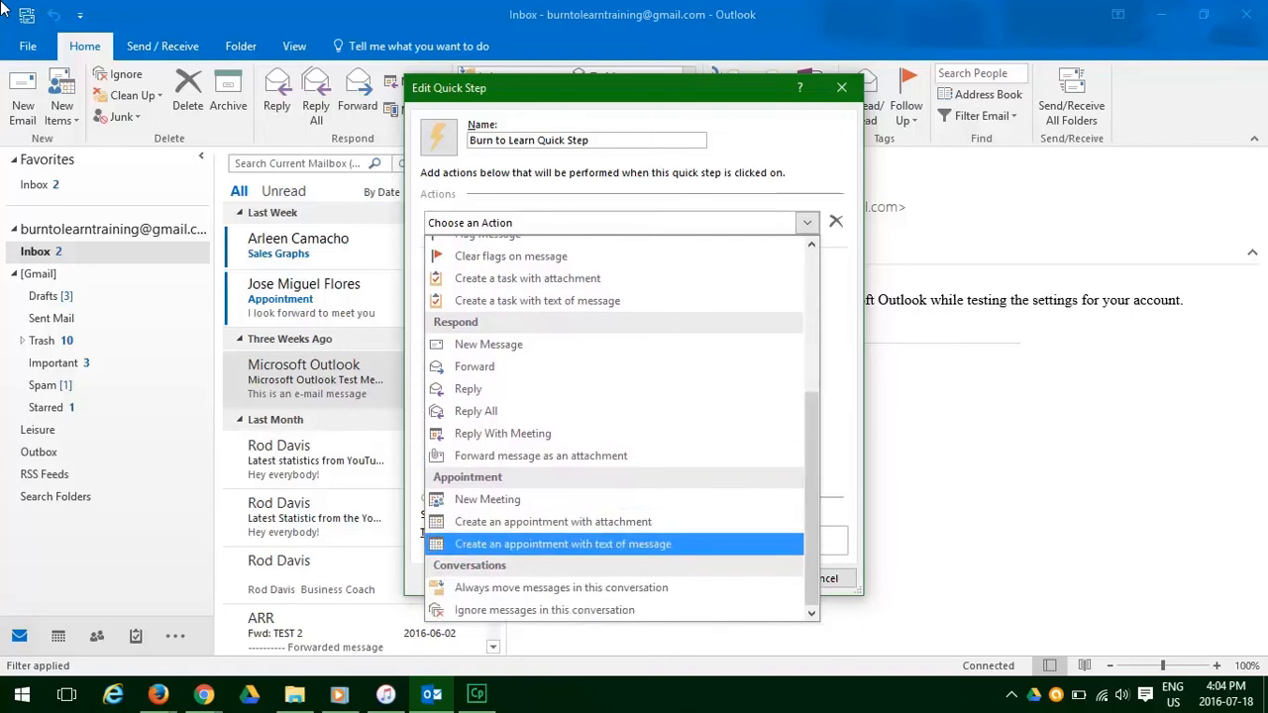
click(553, 522)
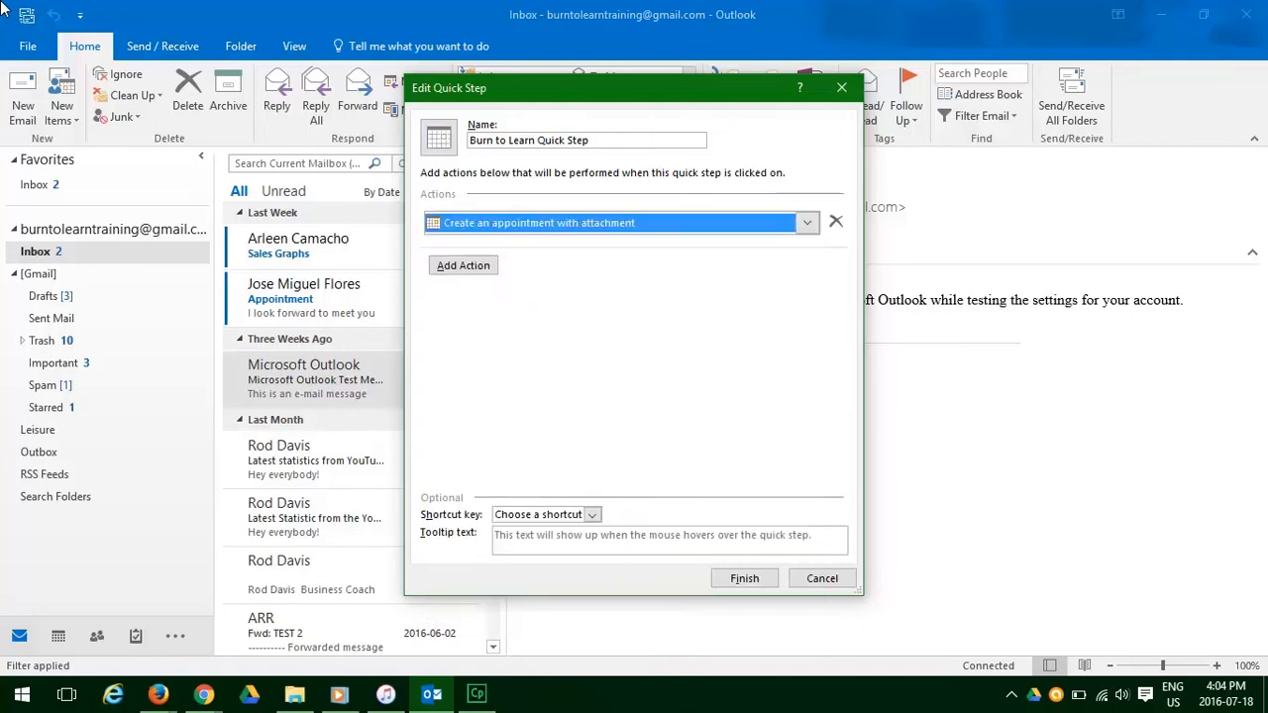
mouse_move(463, 264)
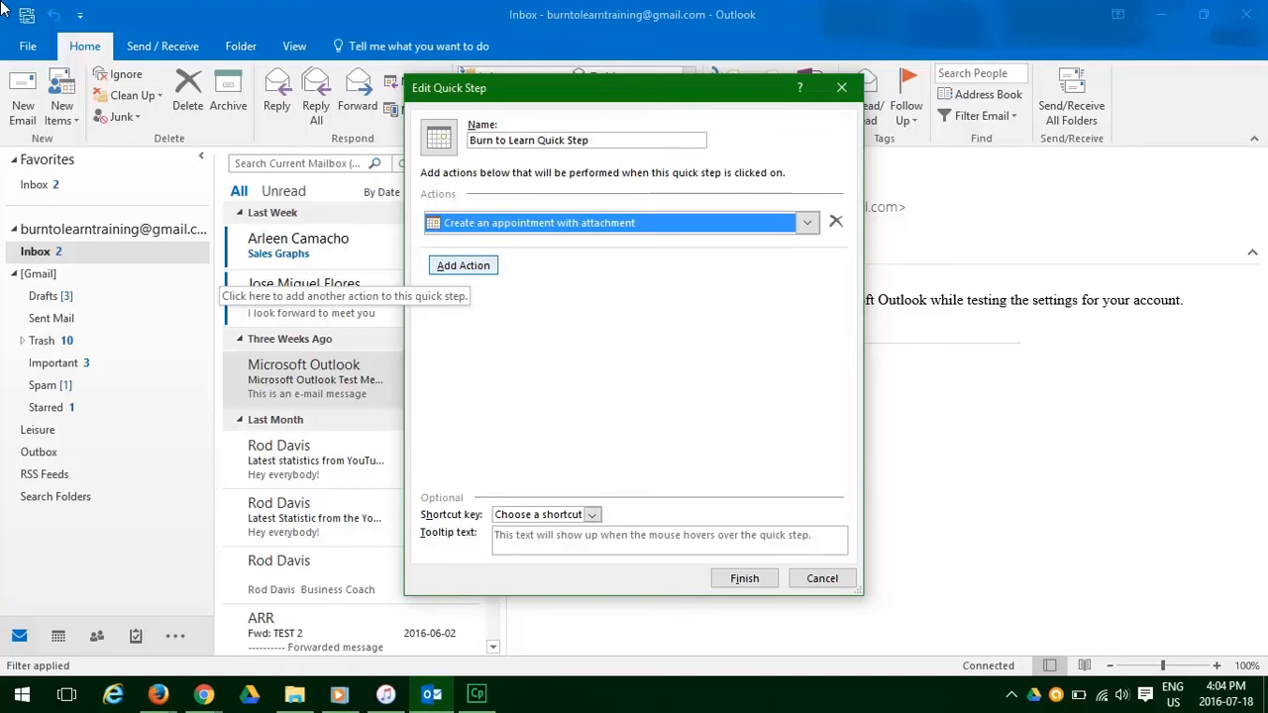
Step: Add a second action moving the message to the Starred folder
click(463, 264)
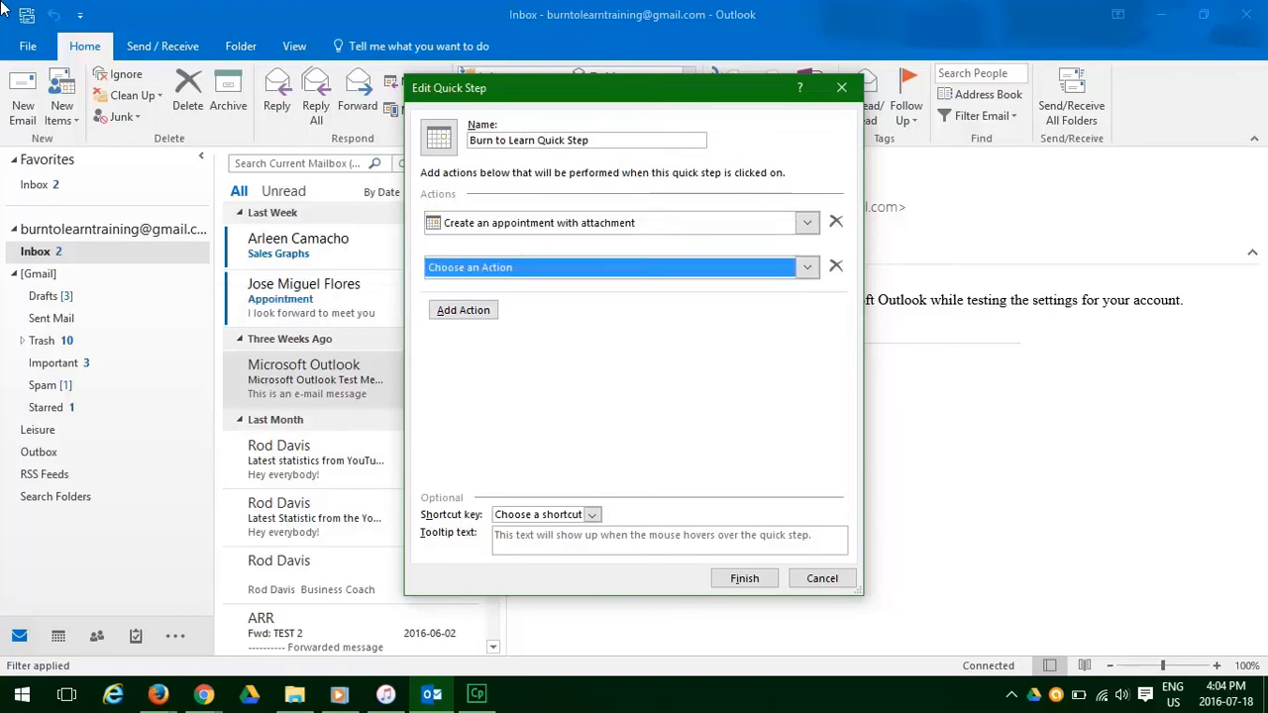
click(807, 267)
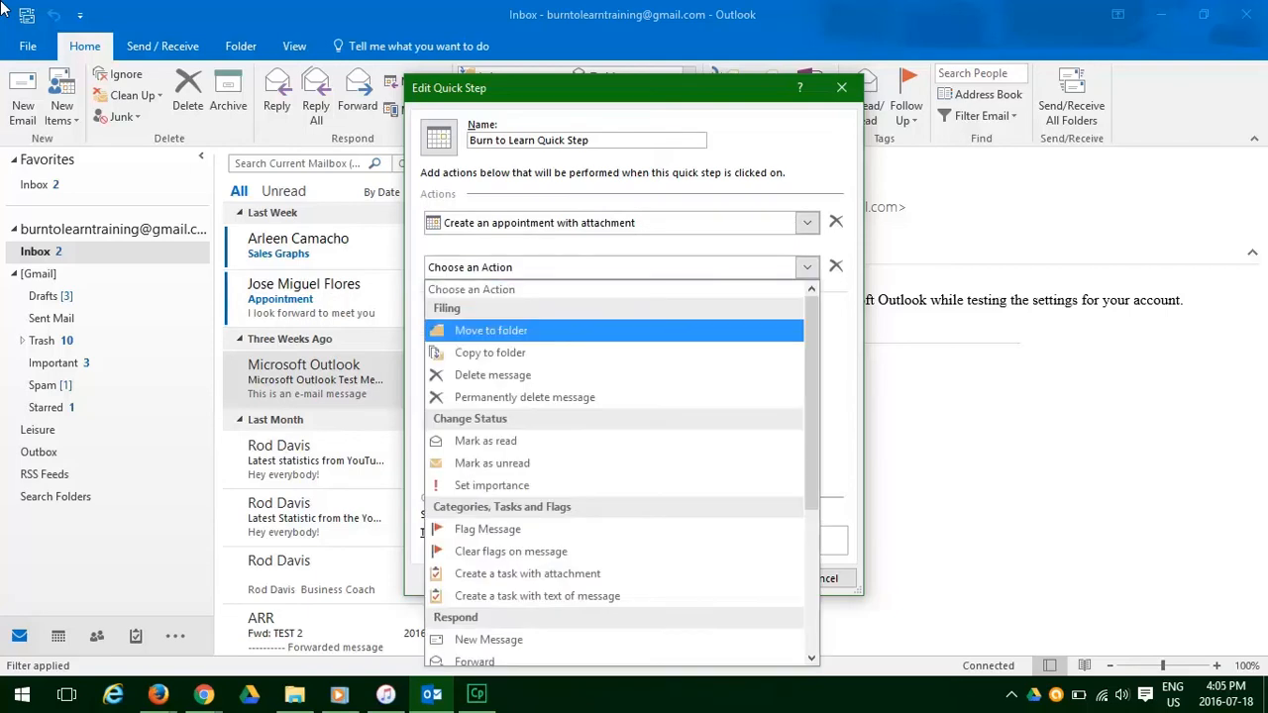
click(491, 330)
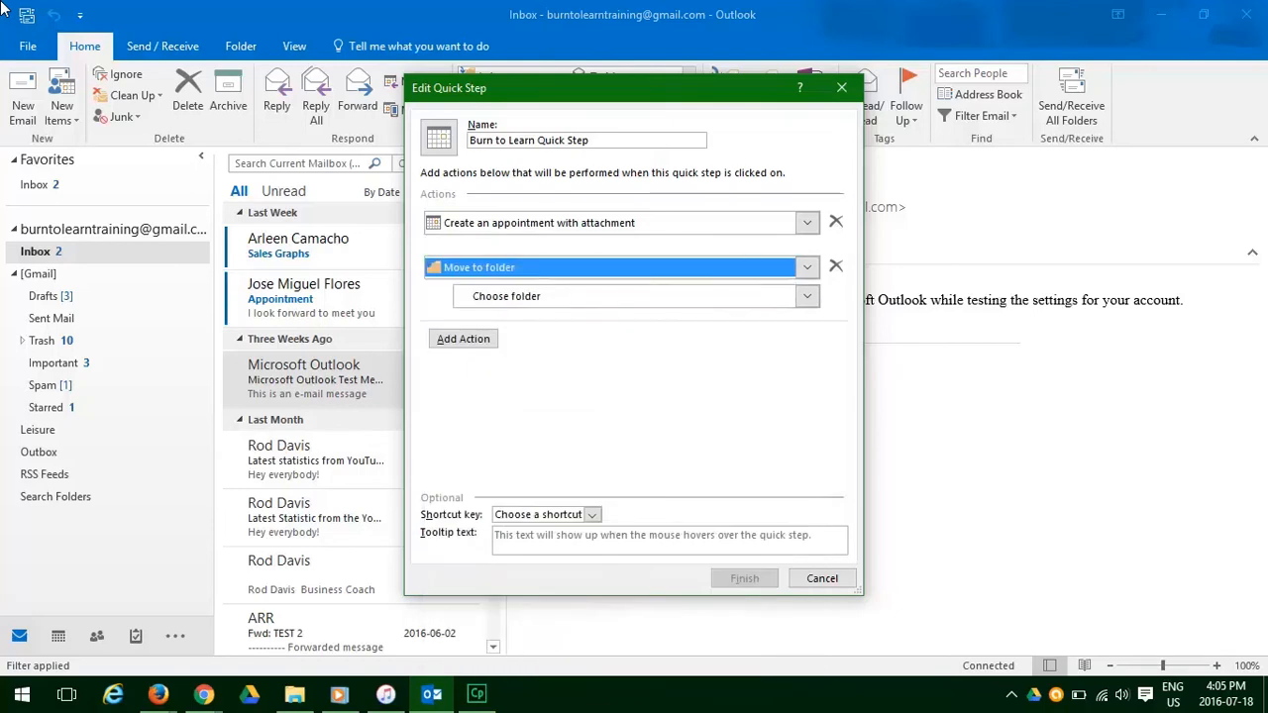
click(808, 296)
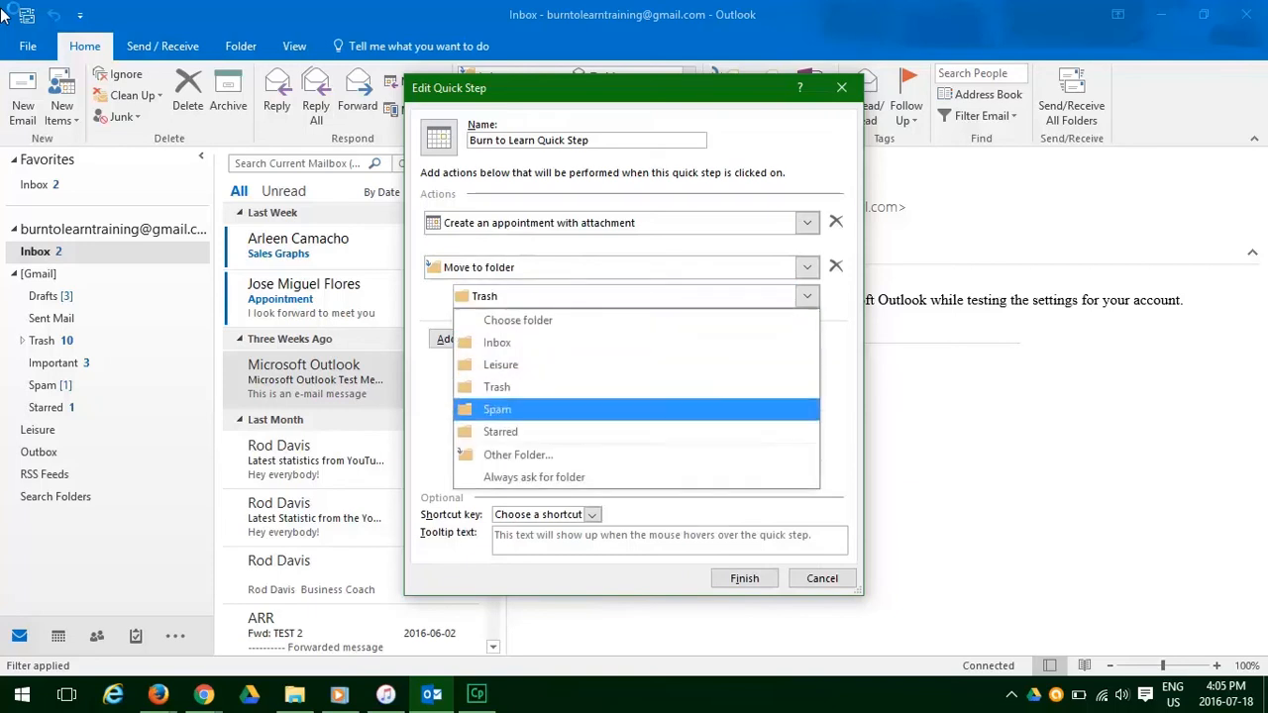
click(500, 431)
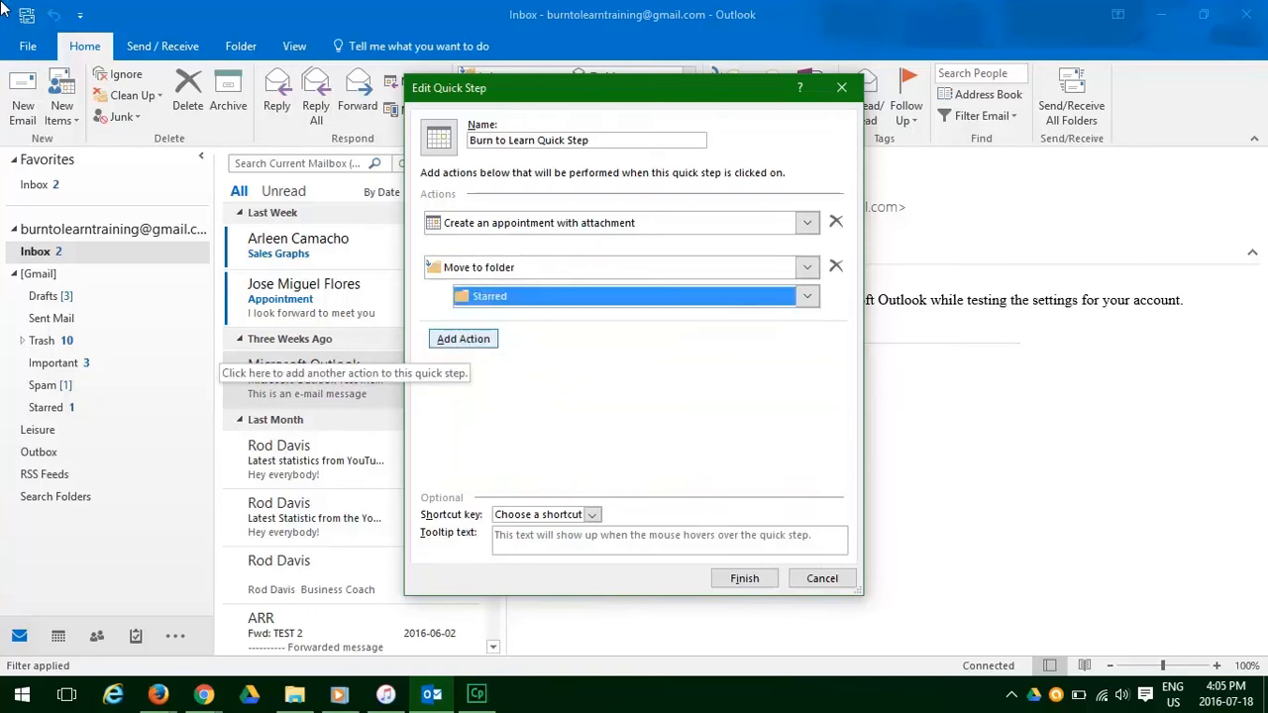
Step: Add a third action forwarding the message to three Address Book contacts
click(462, 338)
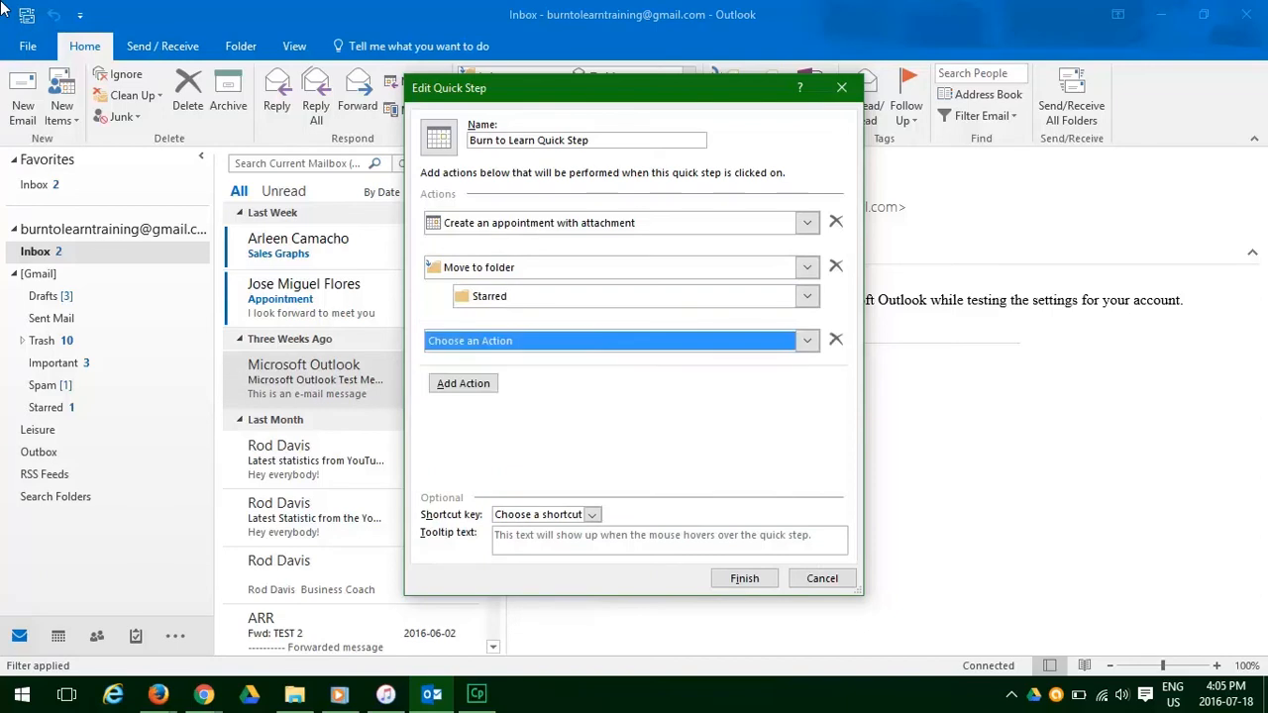
click(806, 339)
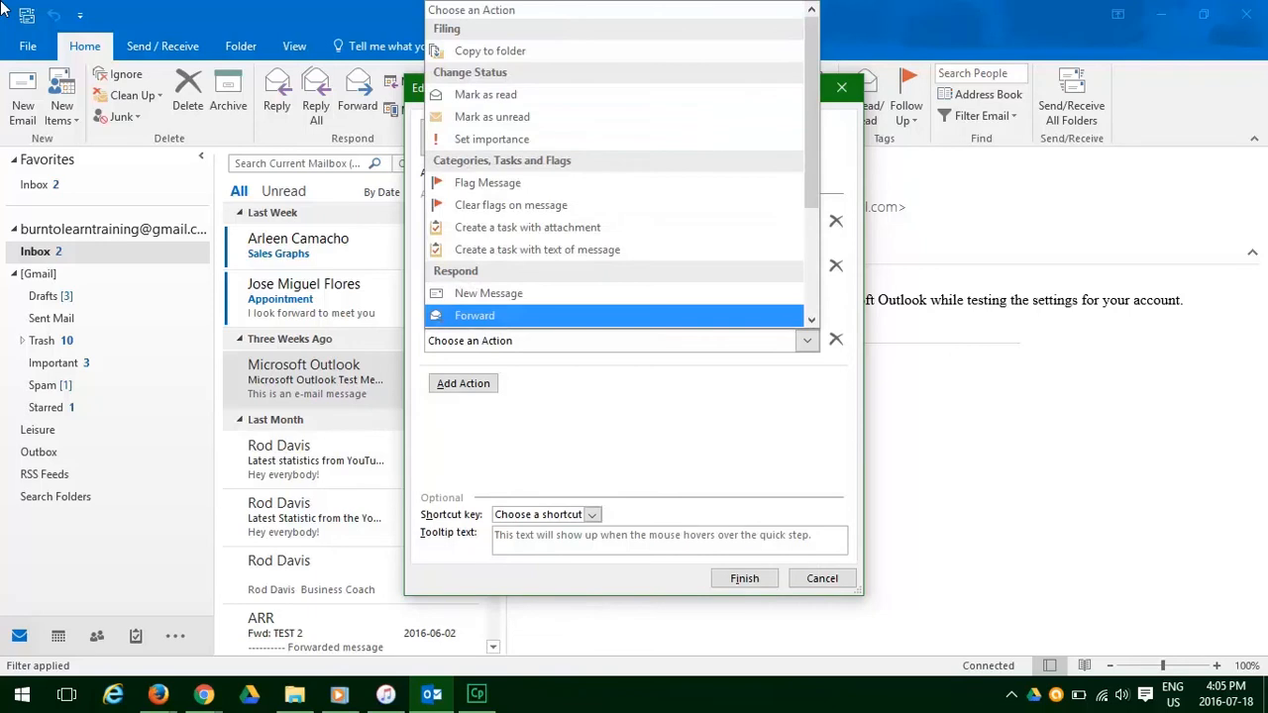
click(474, 316)
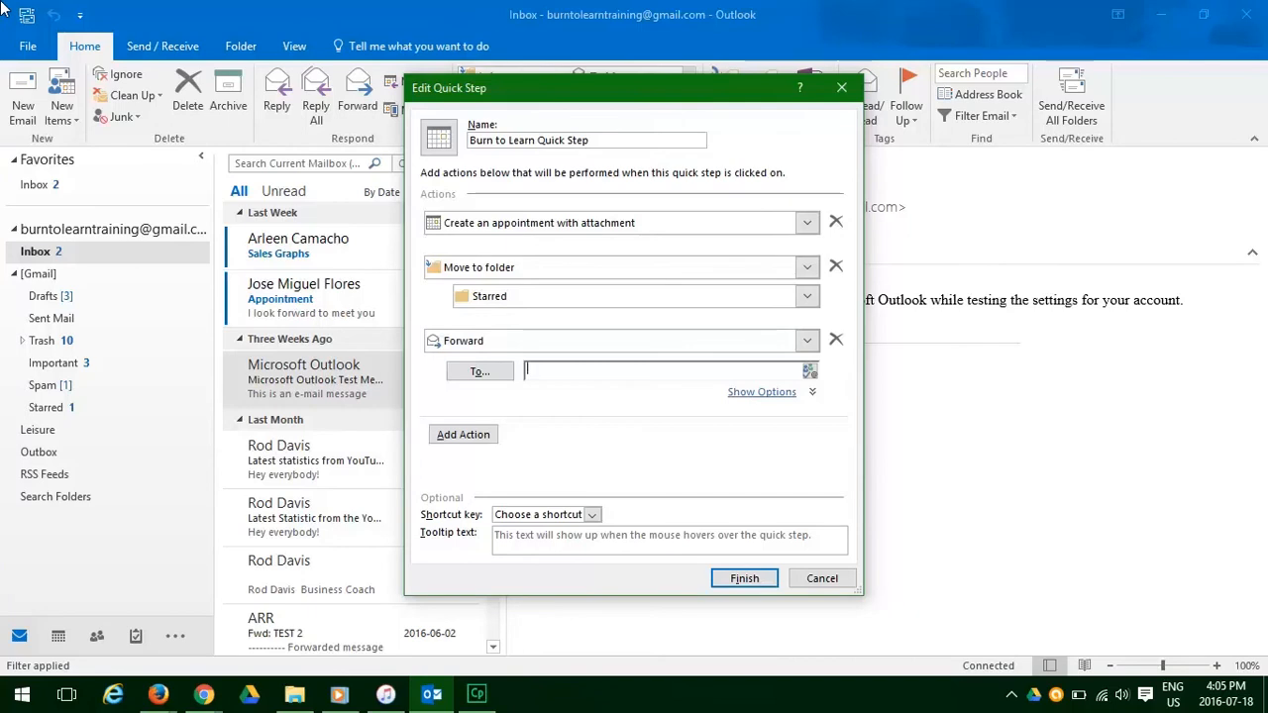
click(480, 370)
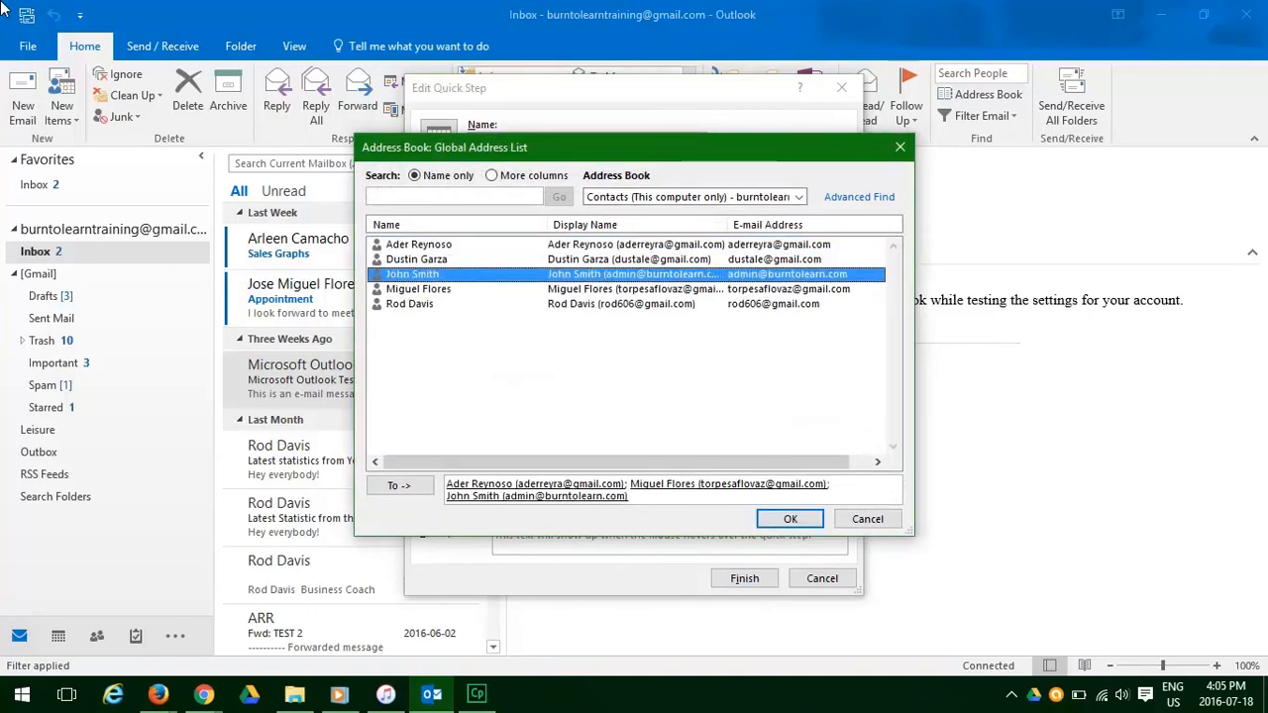
click(790, 518)
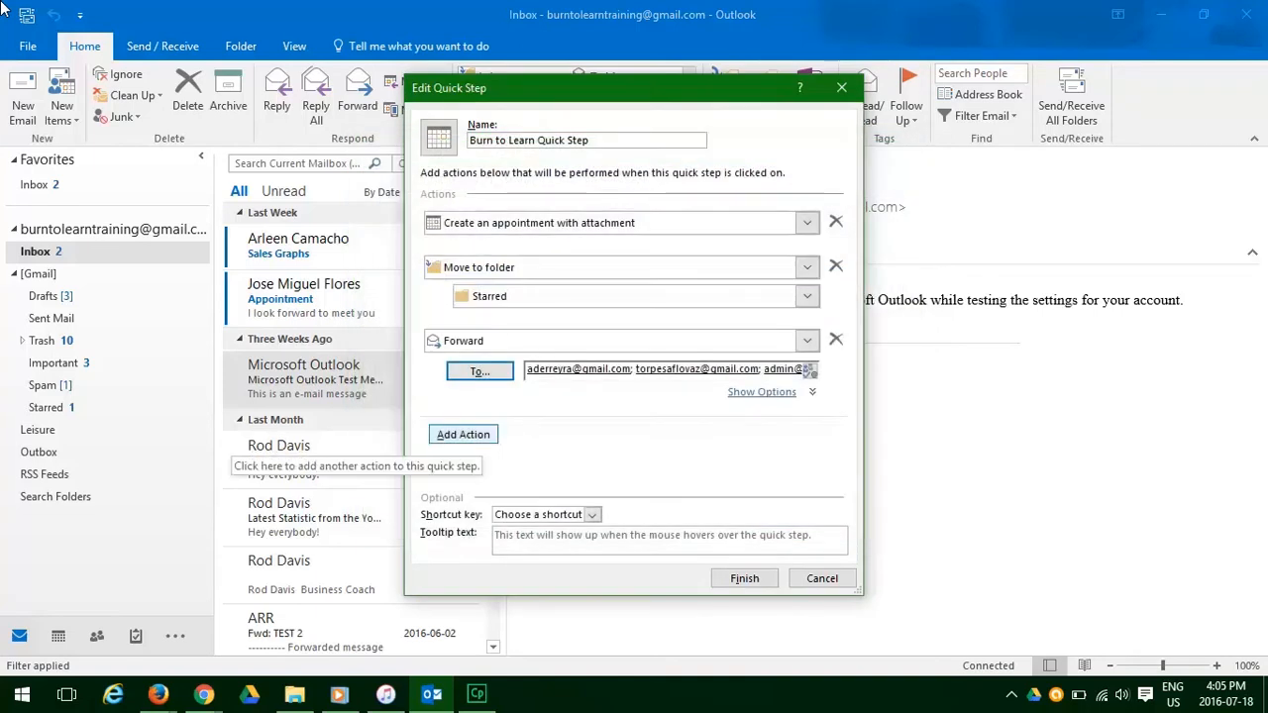
Step: Add a fourth action, Create a task with text of message, and finish the quick step
click(463, 434)
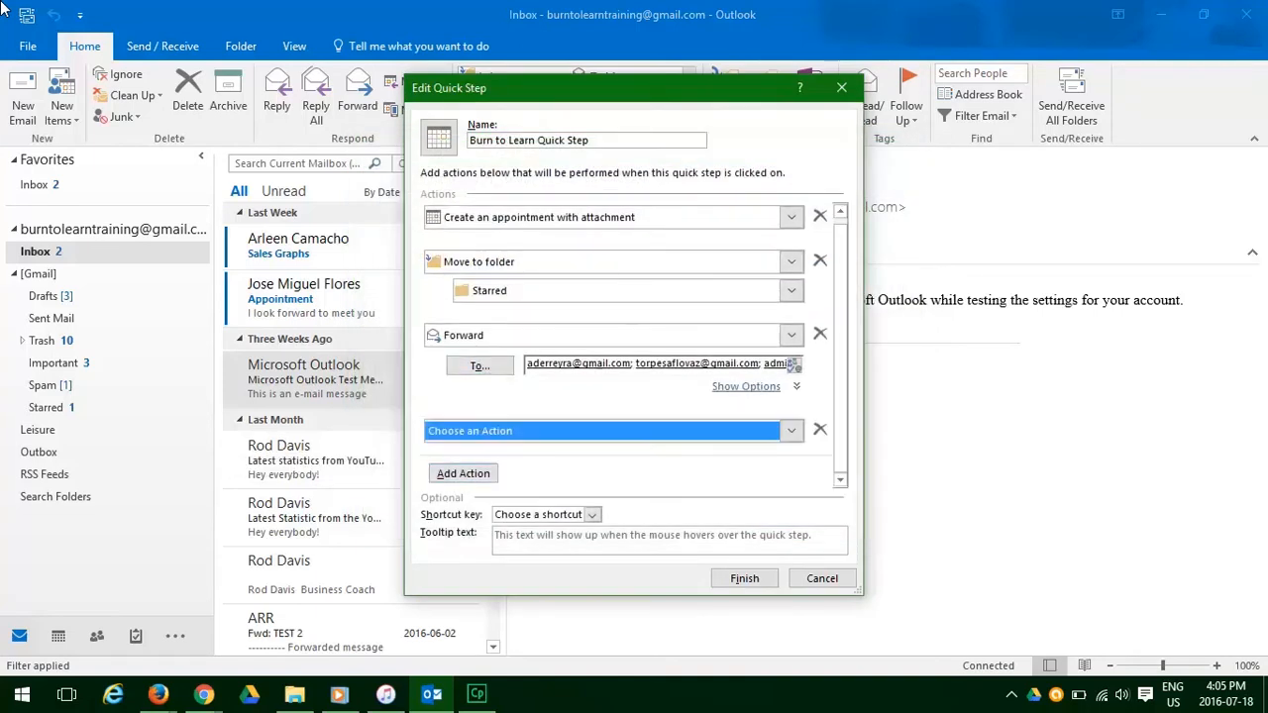
click(789, 430)
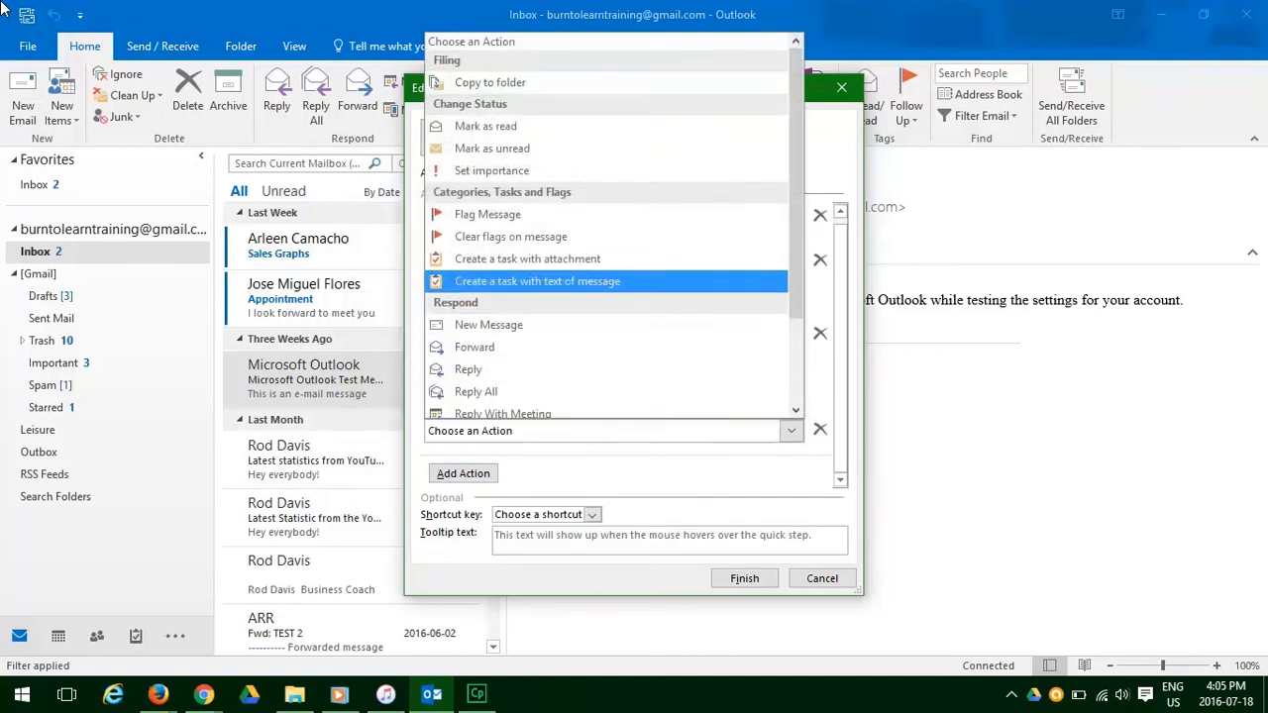
click(538, 280)
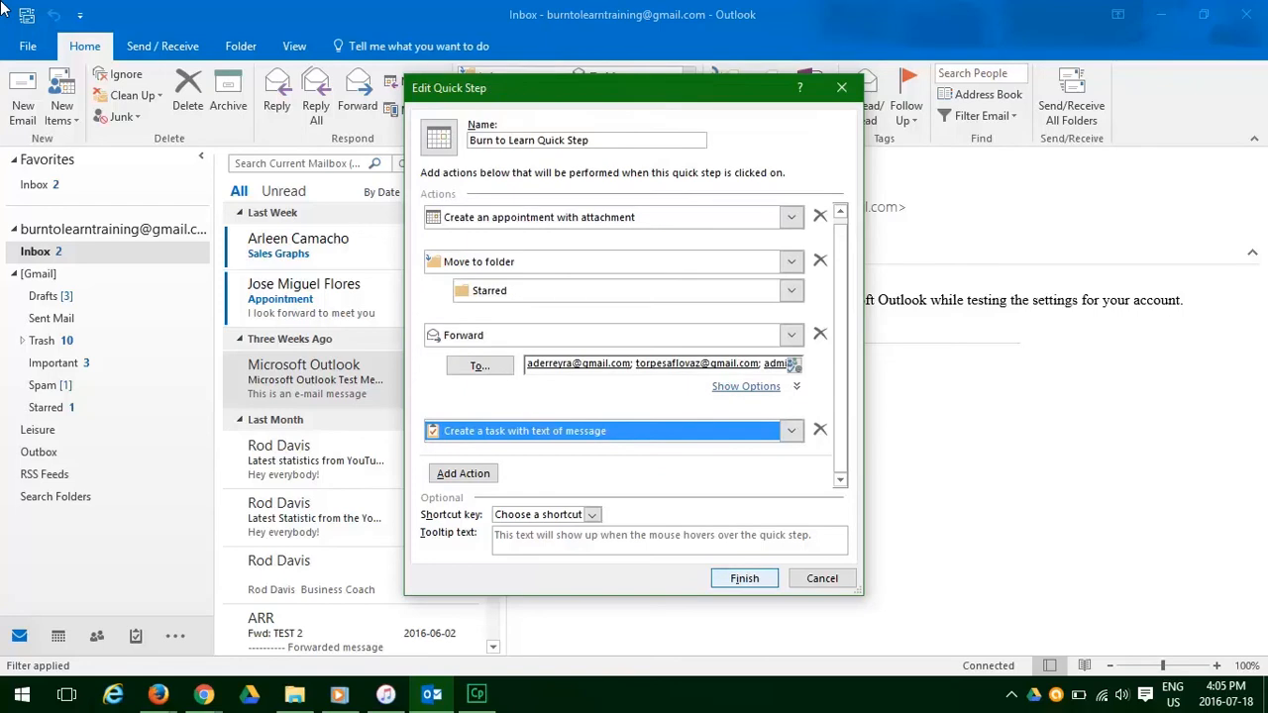
click(745, 578)
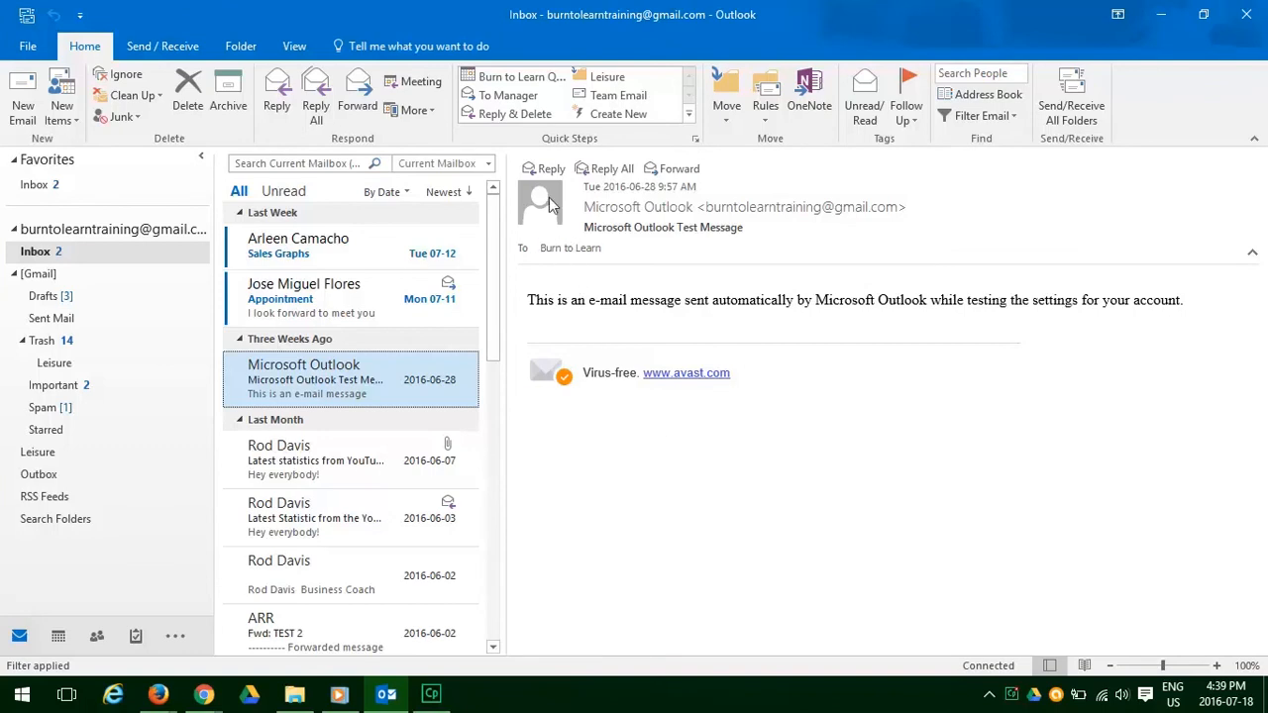
mouse_move(520, 76)
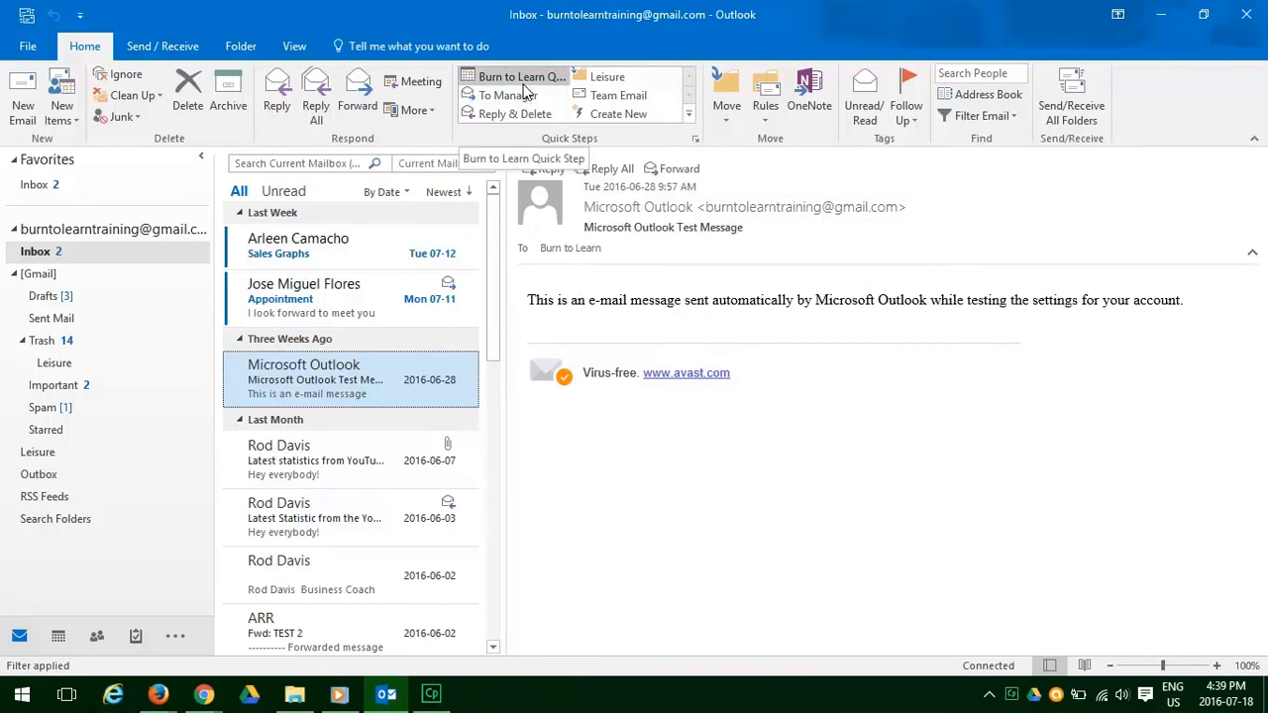
mouse_move(357, 247)
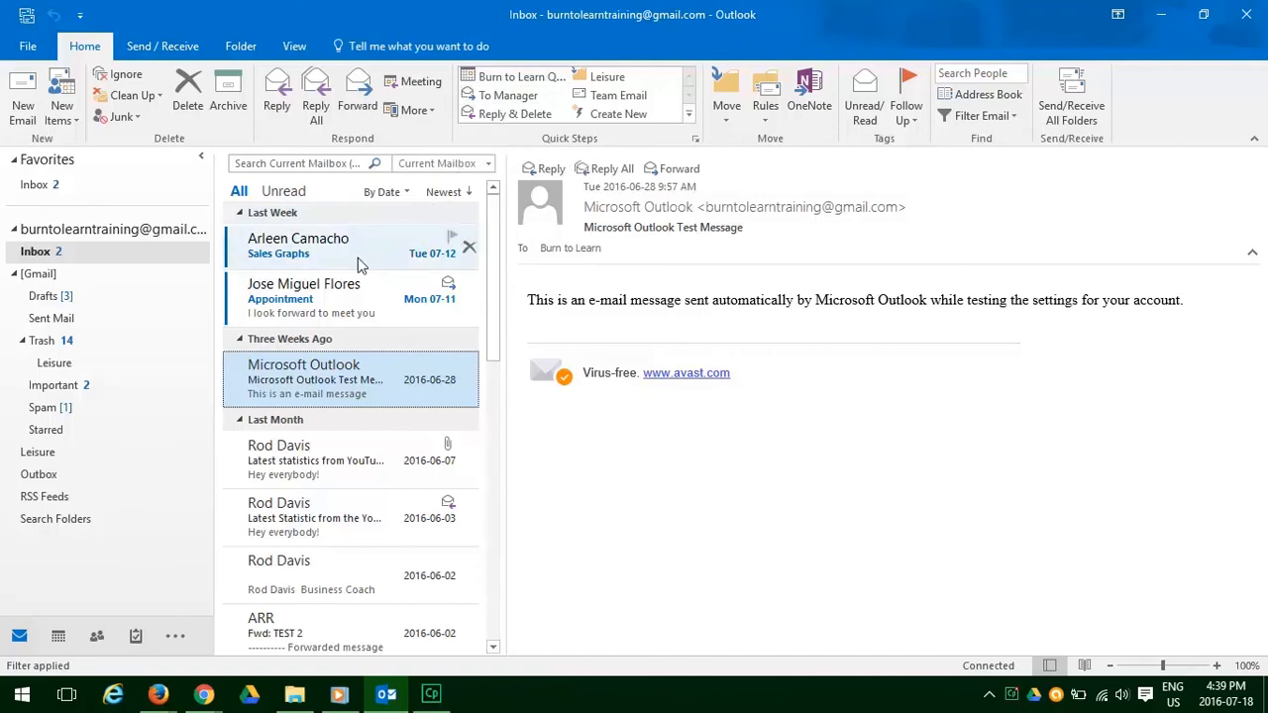
Step: Run the Burn to Learn Quick Step on the selected Sales Graphs email
click(347, 245)
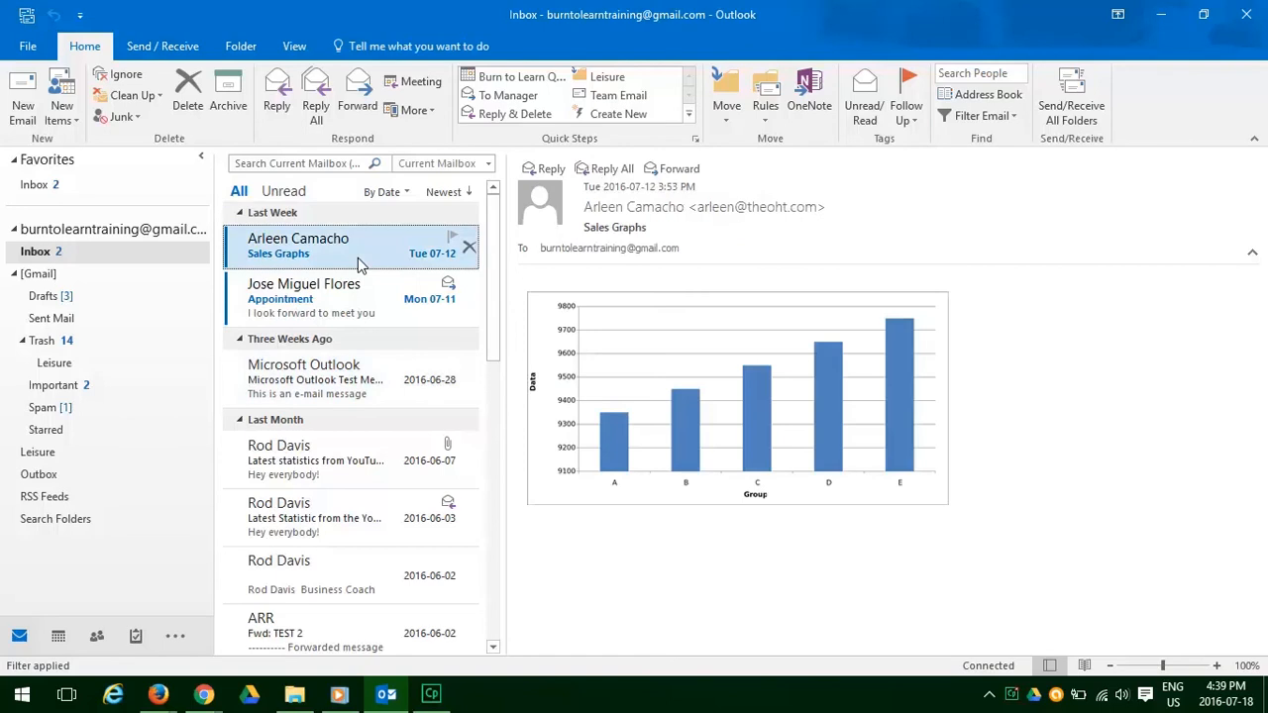
mouse_move(496, 112)
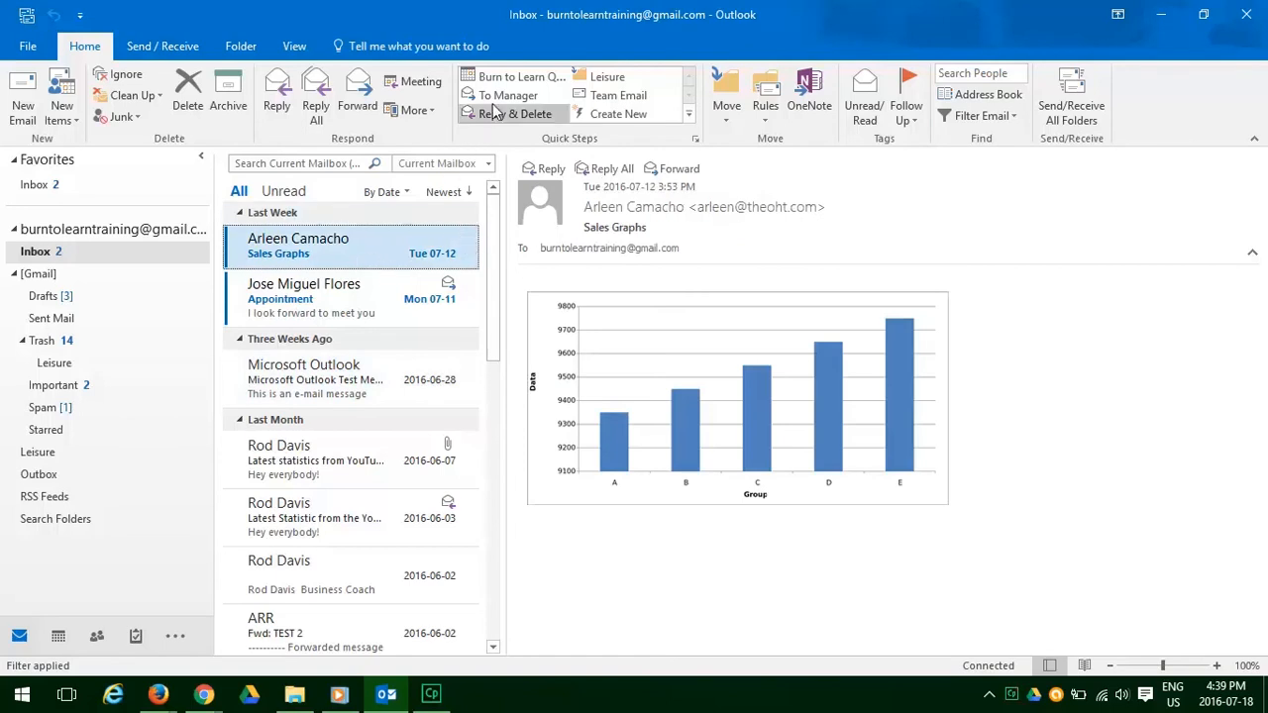
mouse_move(520, 77)
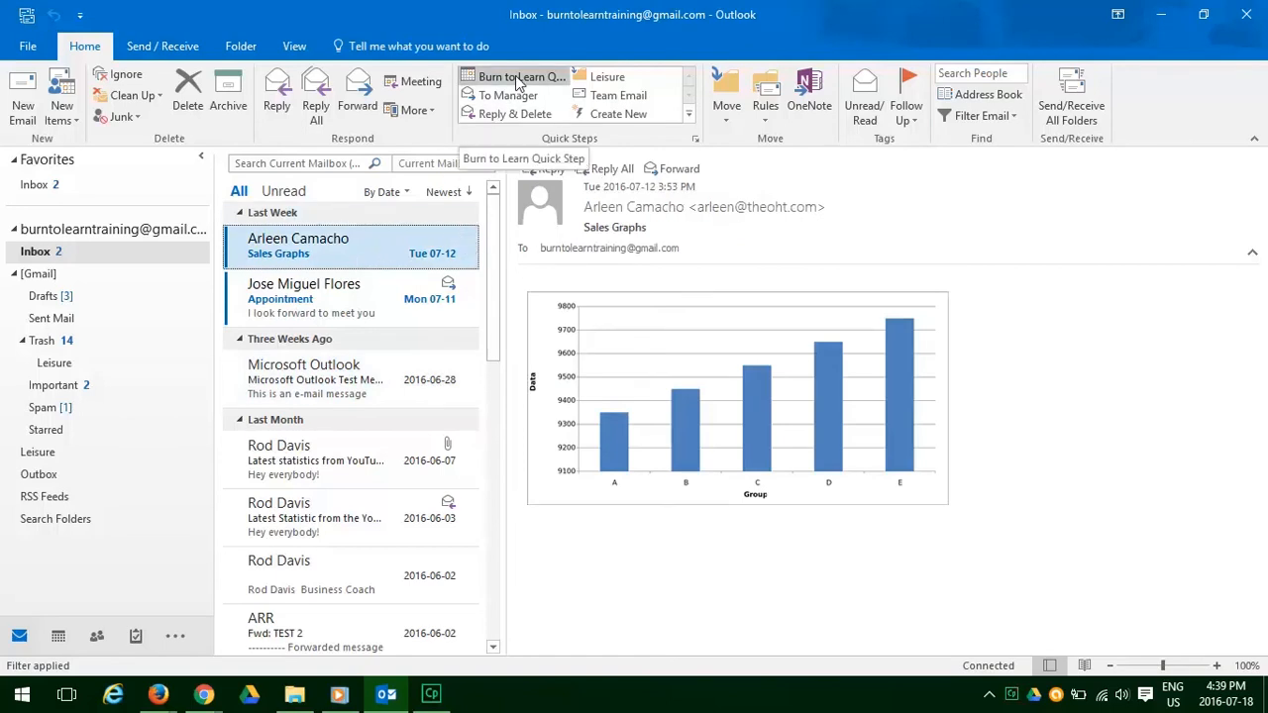
click(520, 76)
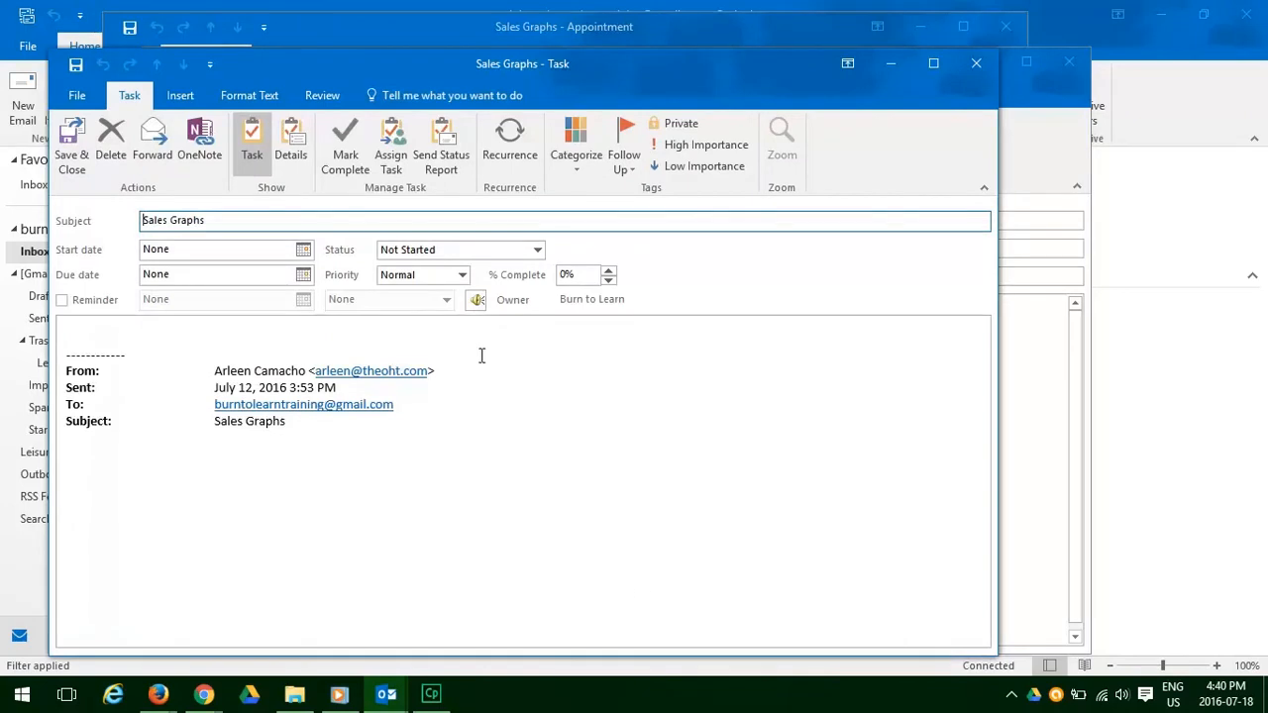
mouse_move(127, 334)
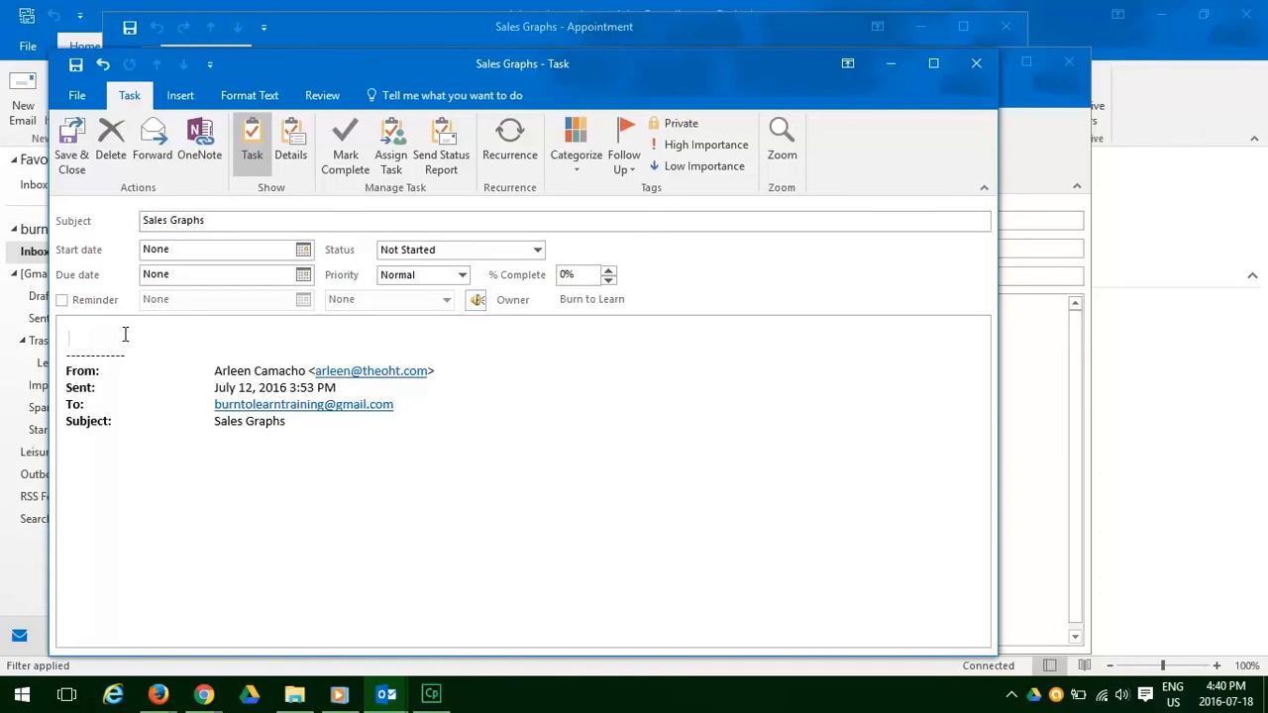
Step: Type 'Review and check accuracy' at the top of the Sales Graphs task notes
text(Review and)
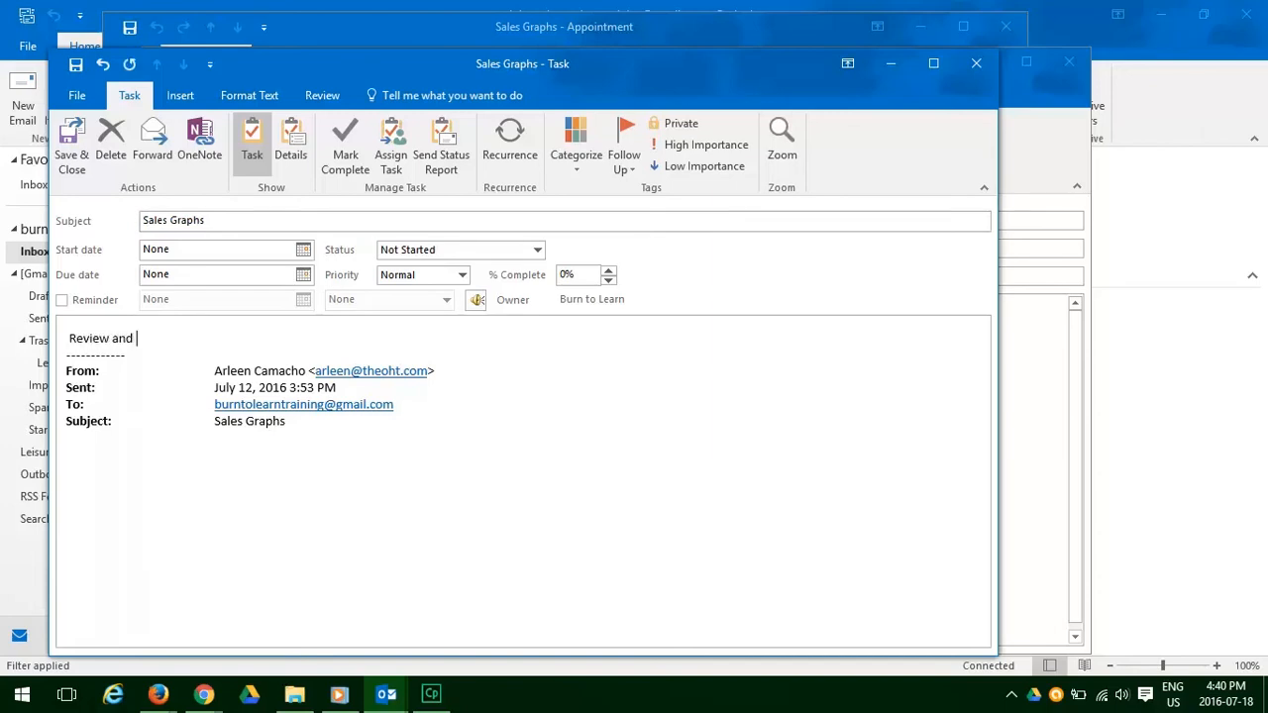
text(check a)
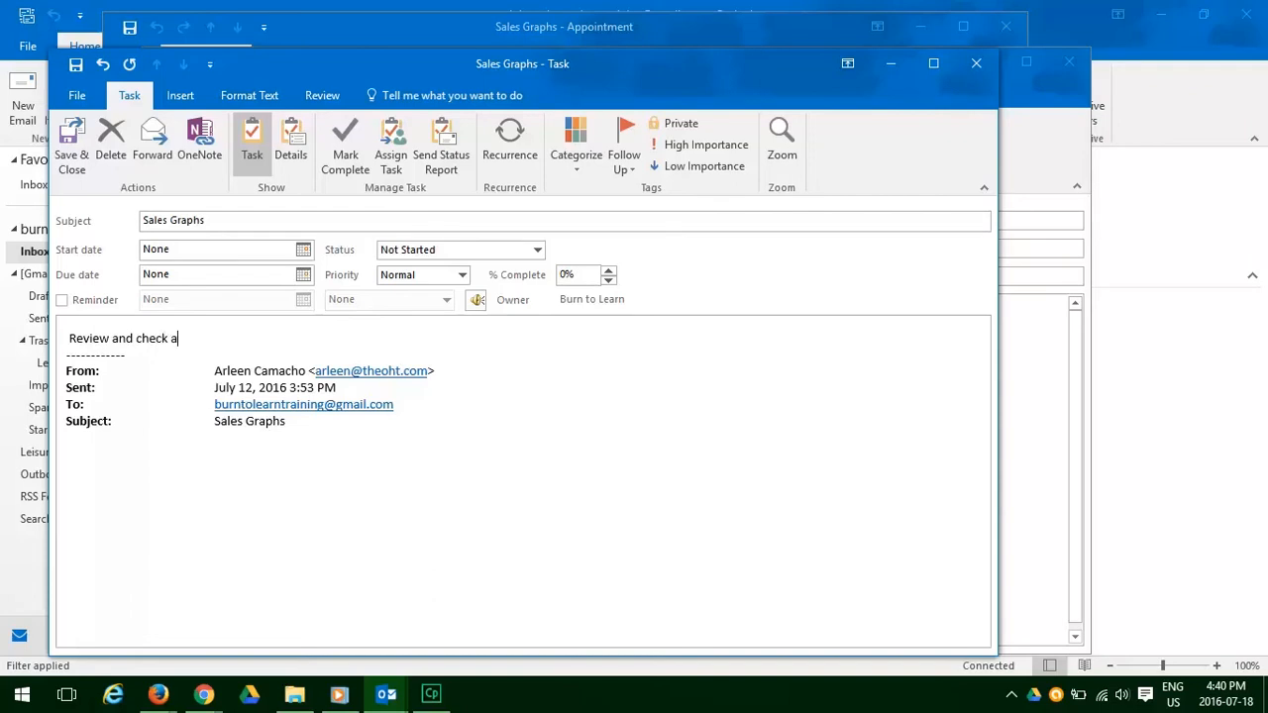
text(ccuracy)
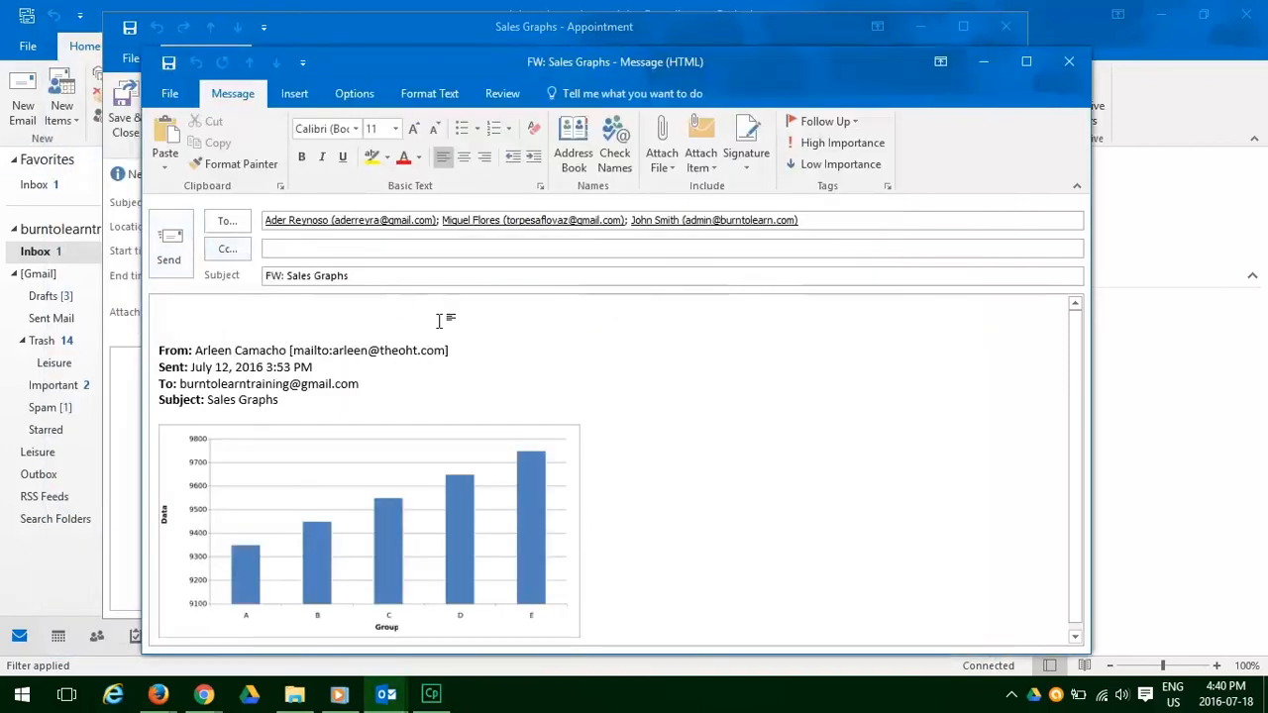
mouse_move(517, 342)
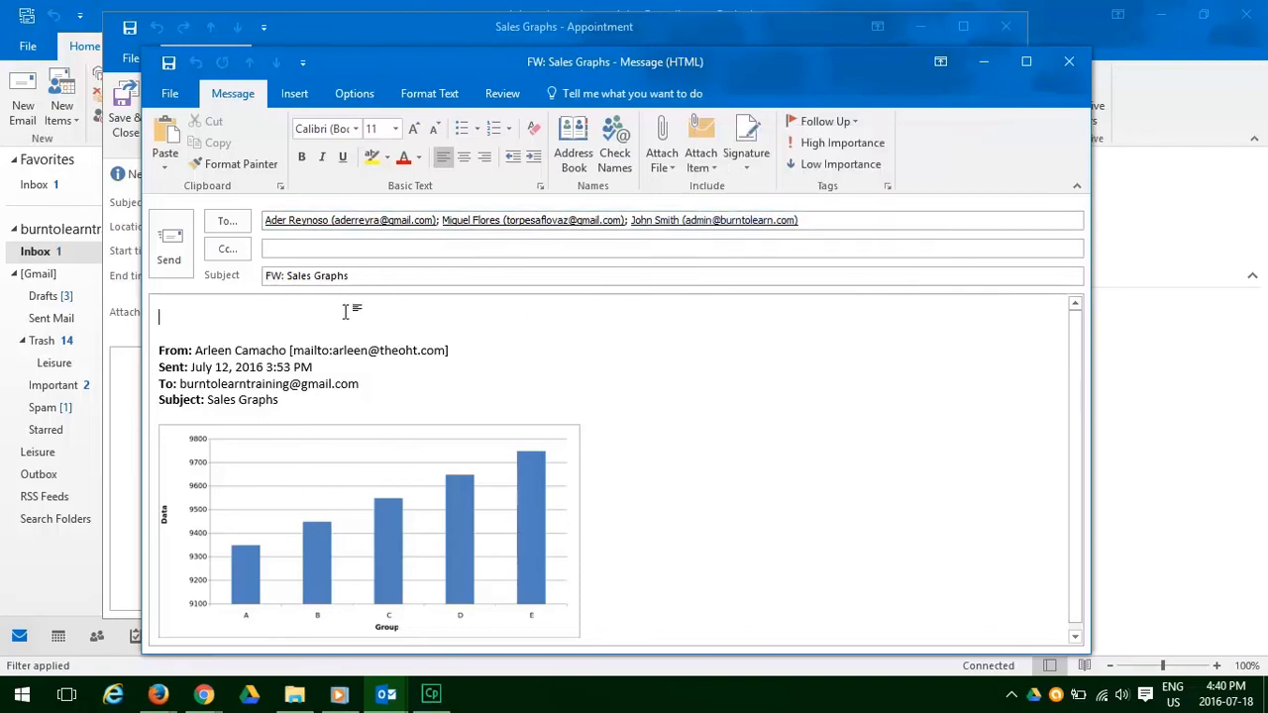
Step: Add the note 'FYI' to the Sales Graphs forward and send it
text(FYI)
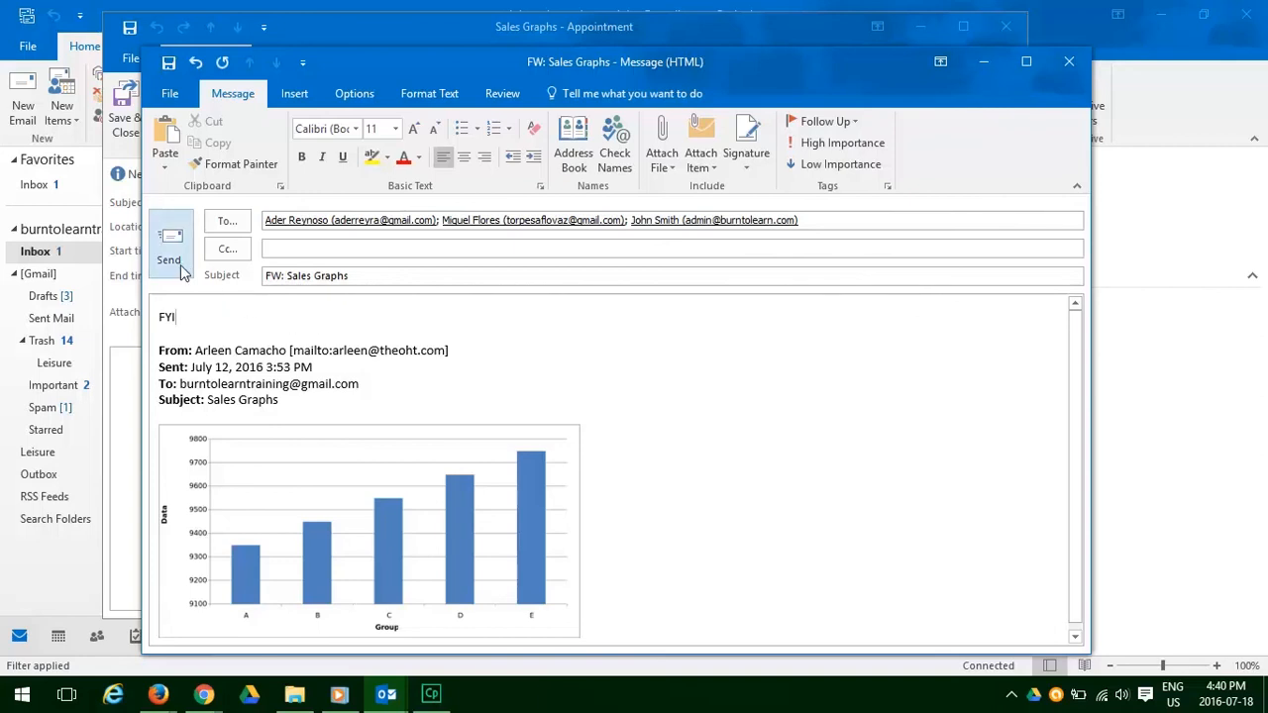
click(169, 242)
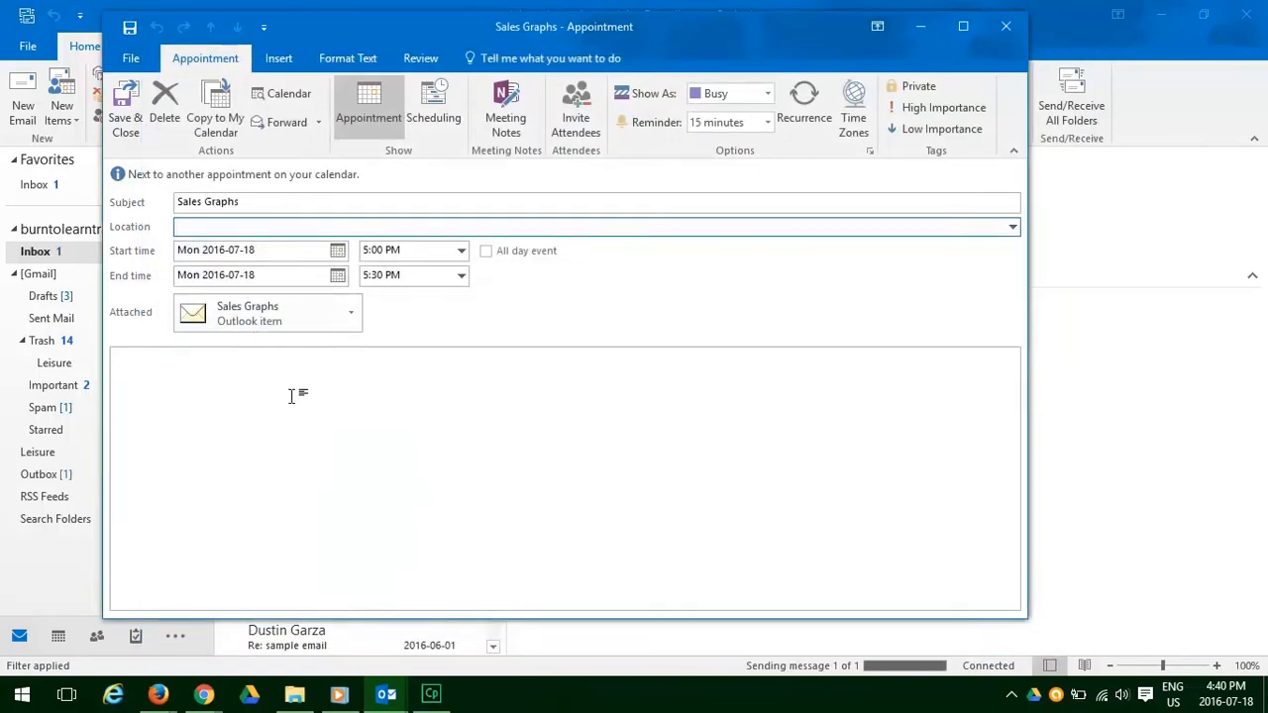
Step: Set the appointment location to 'Downtown Office' and move it to Friday, July 22
click(493, 226)
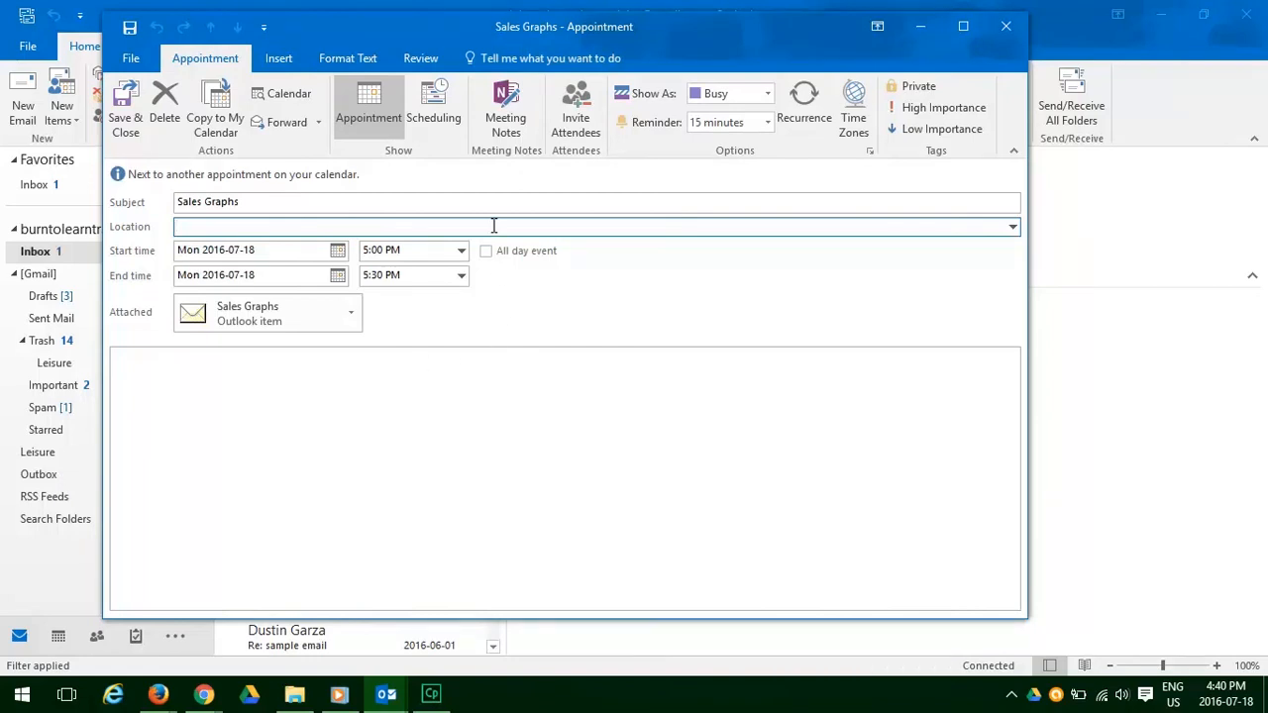
text(Do)
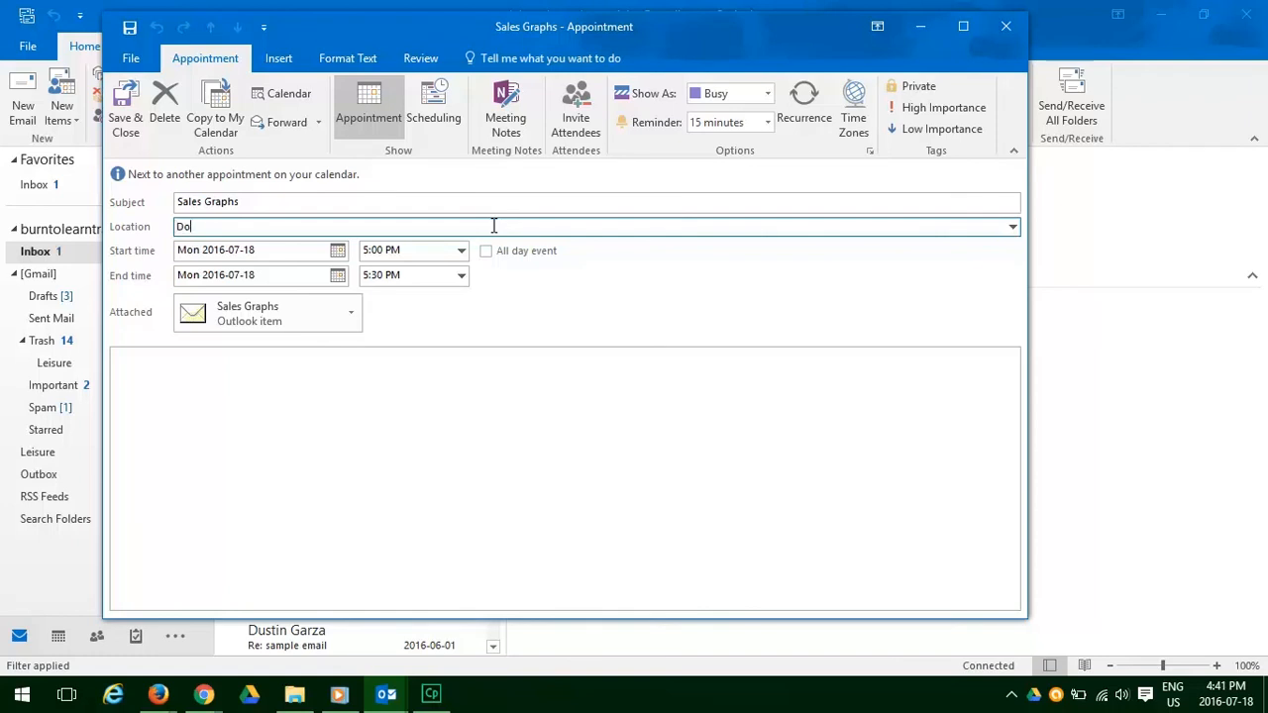
text(wntown)
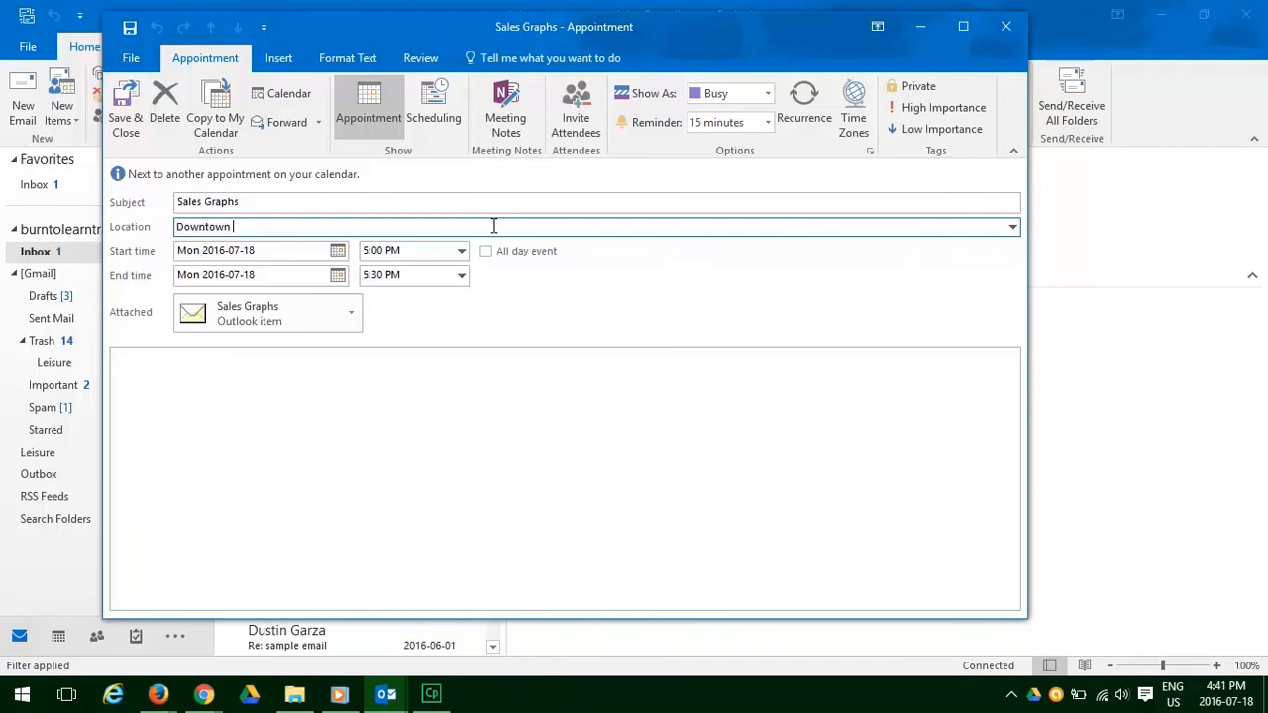
text(Office)
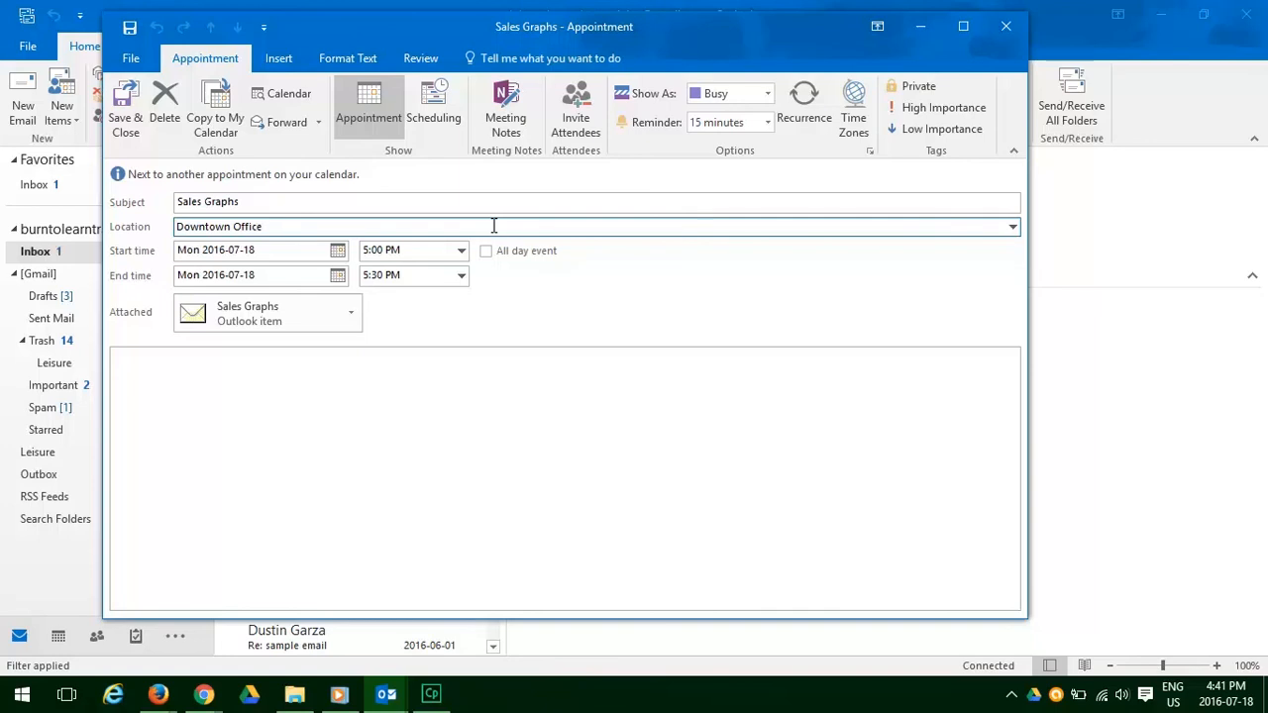
mouse_move(241, 226)
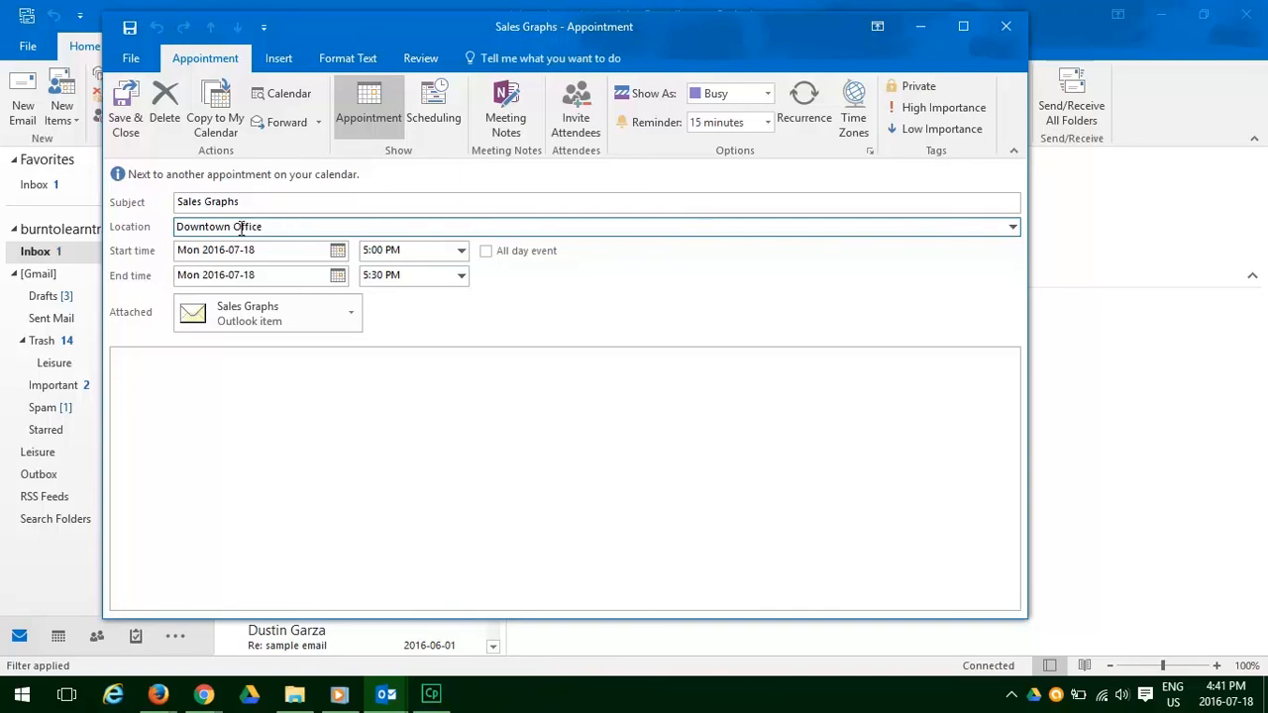
click(337, 250)
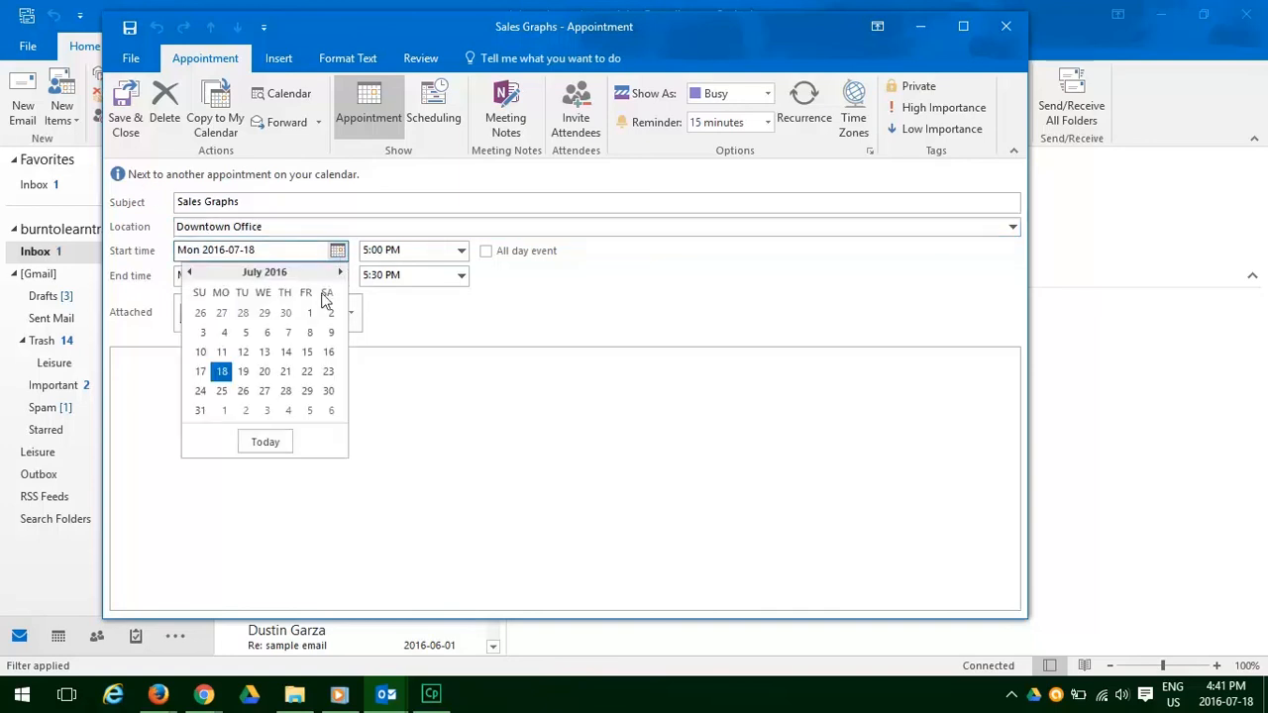
click(308, 372)
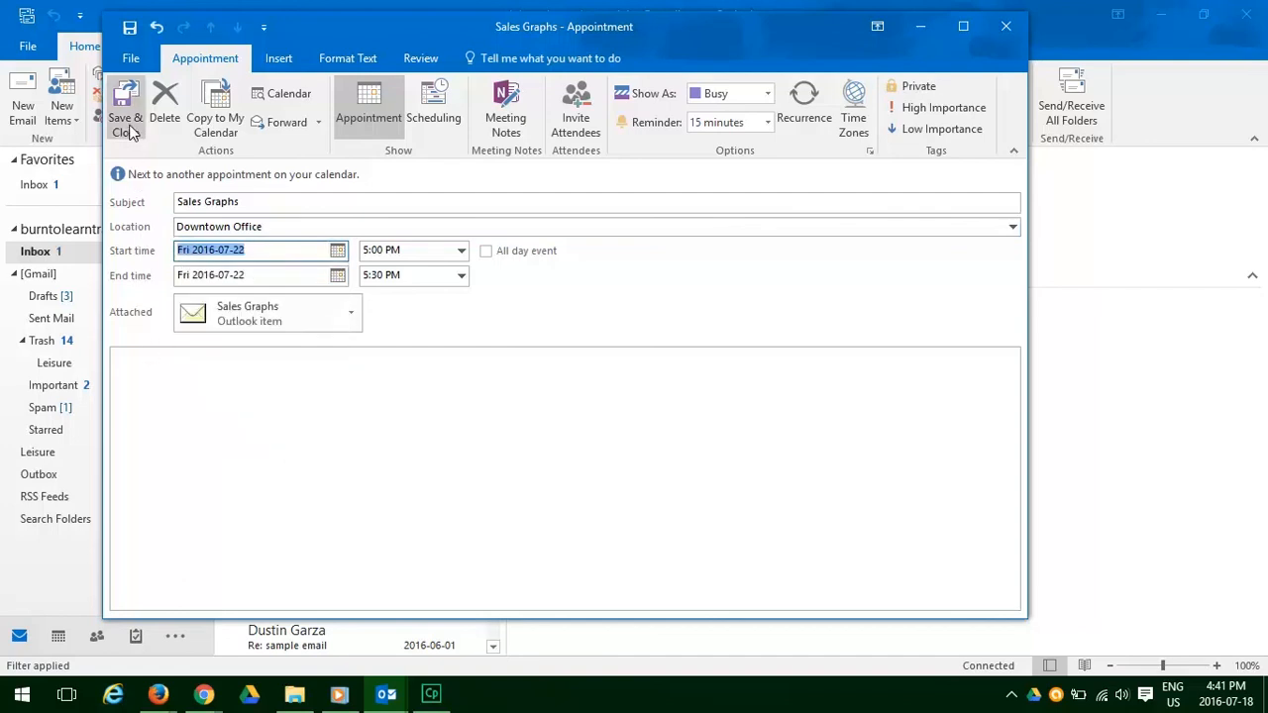
mouse_move(126, 109)
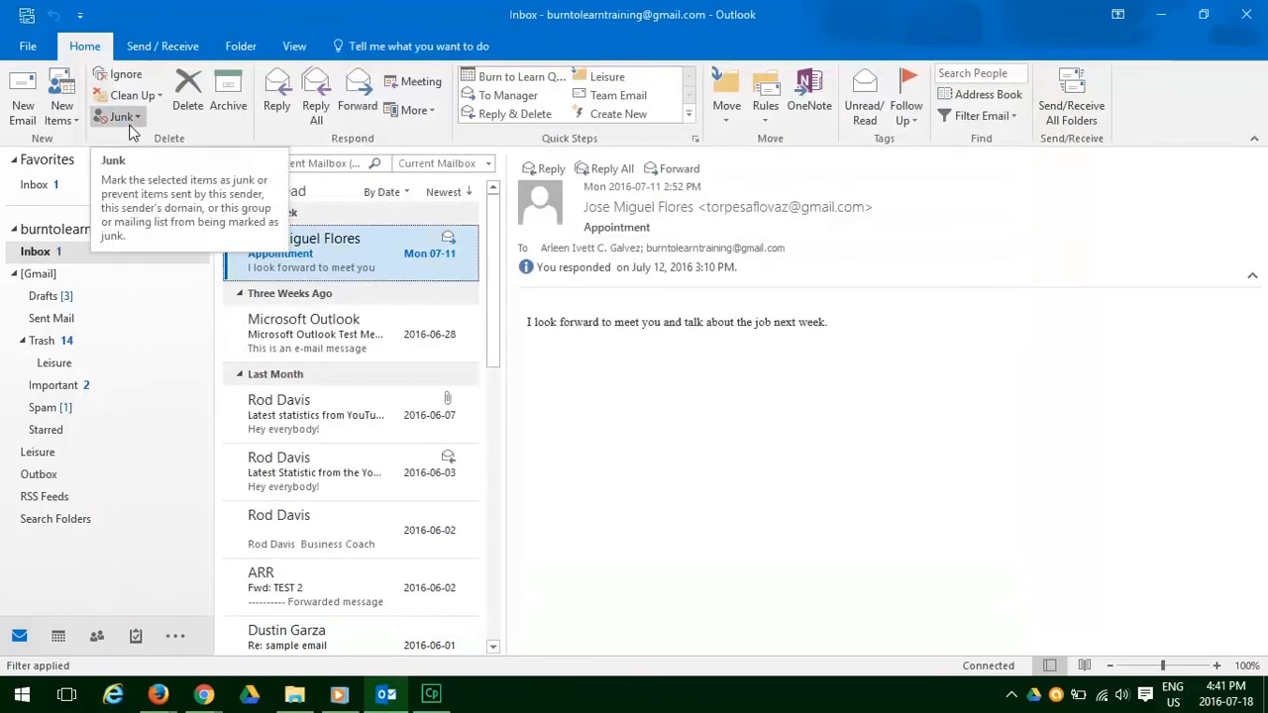
mouse_move(136, 425)
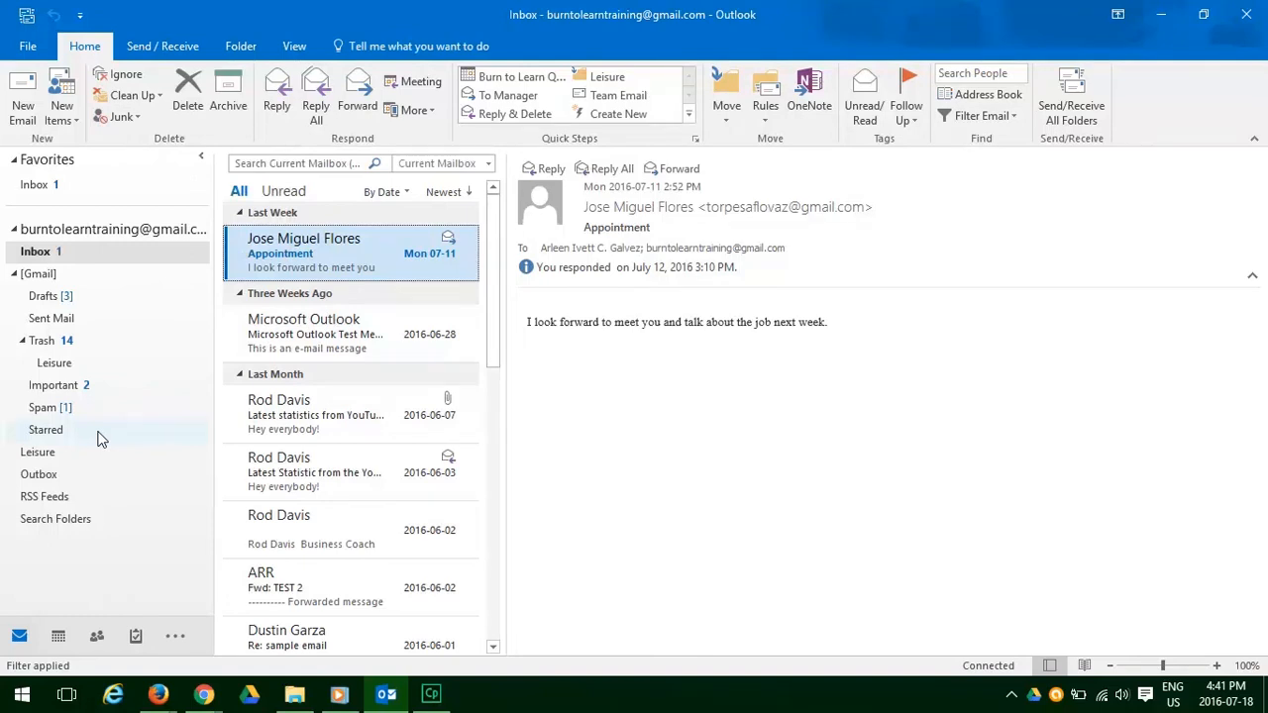
mouse_move(71, 437)
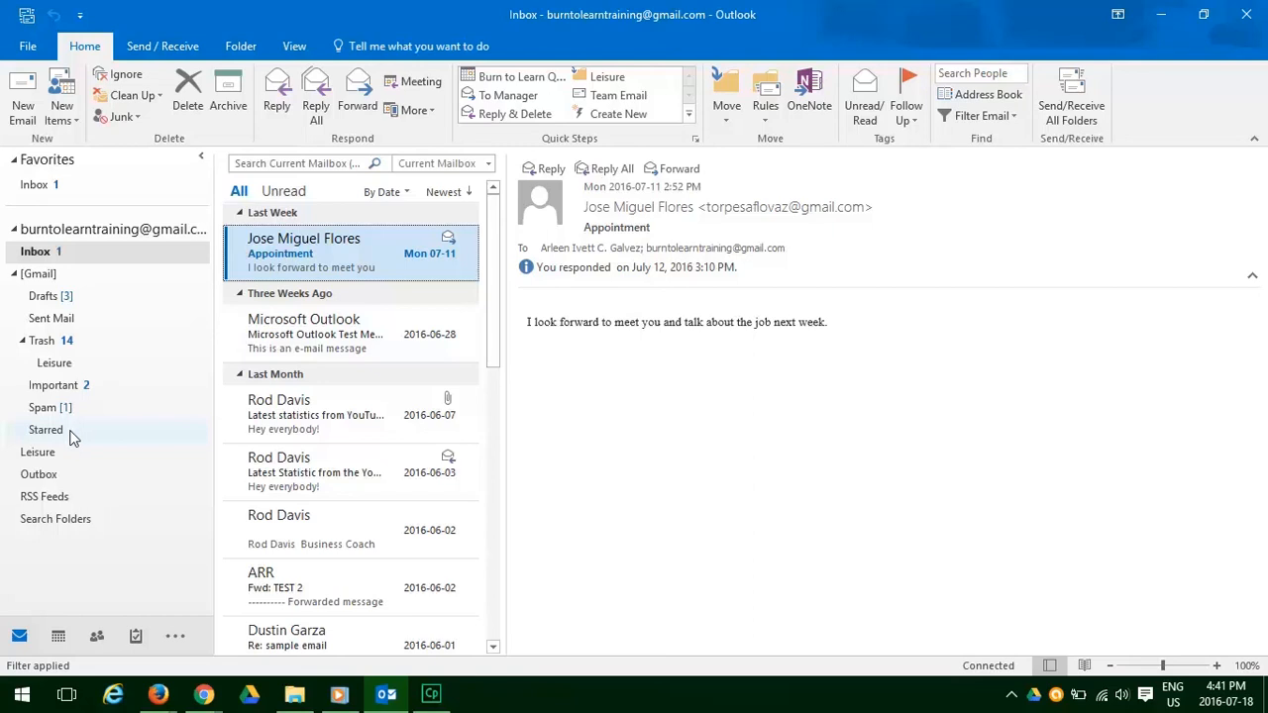
Step: Open the Gmail Starred folder and select the flagged Sales Graphs email
click(46, 429)
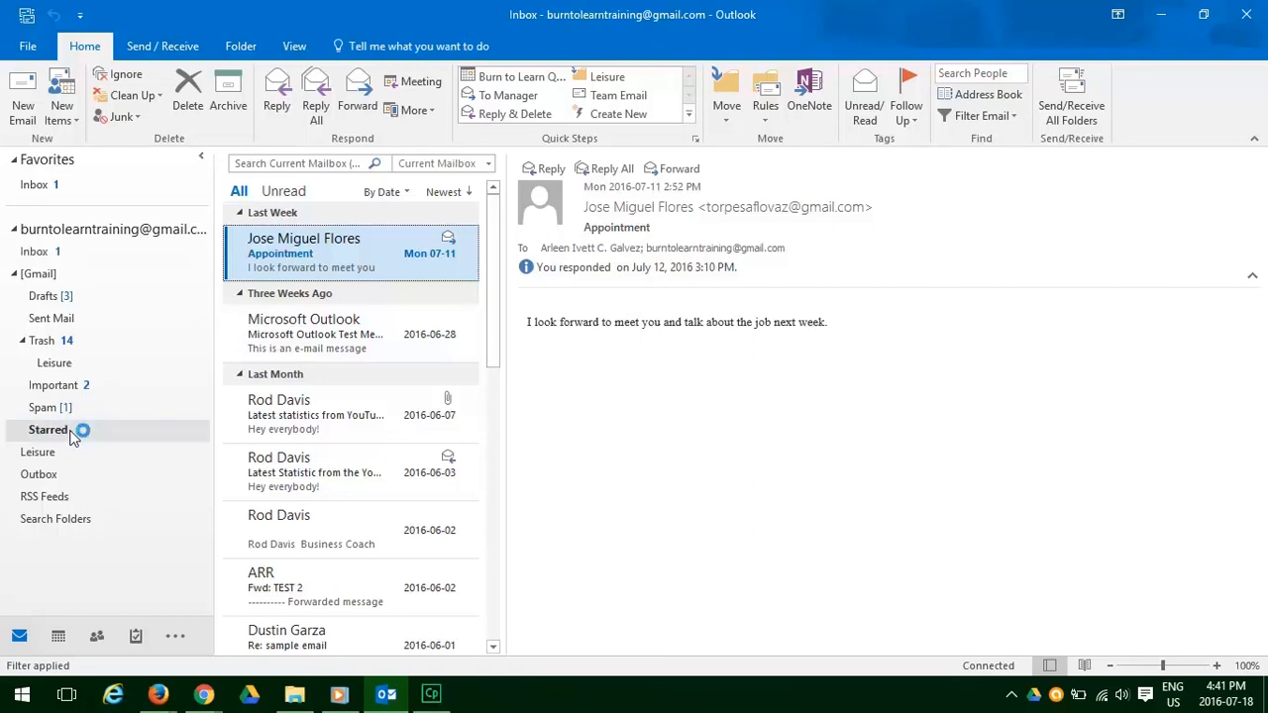
click(48, 429)
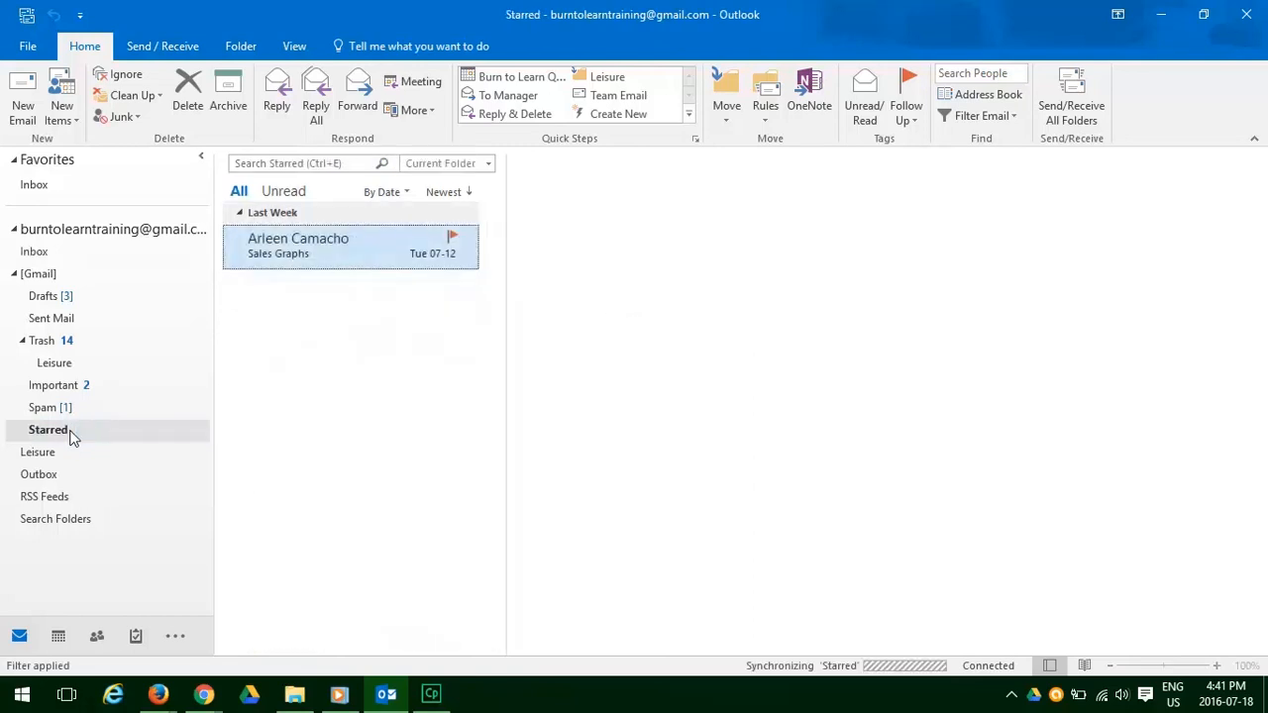
click(347, 244)
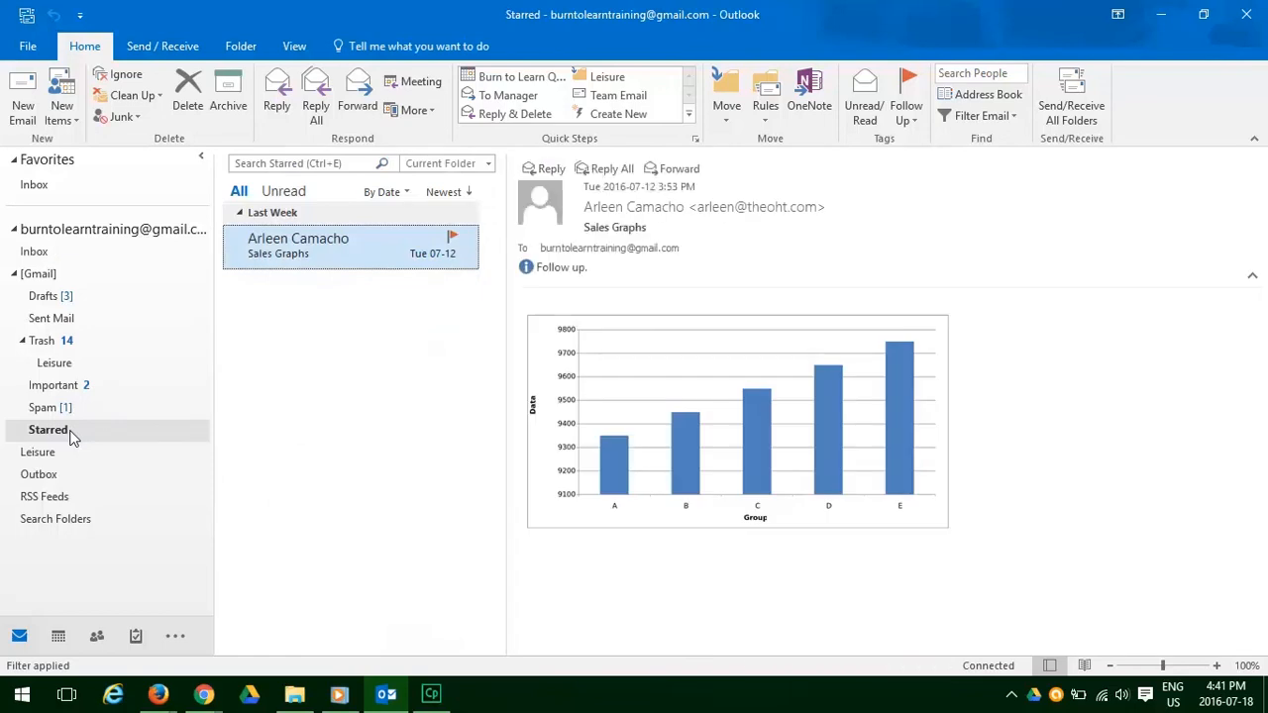